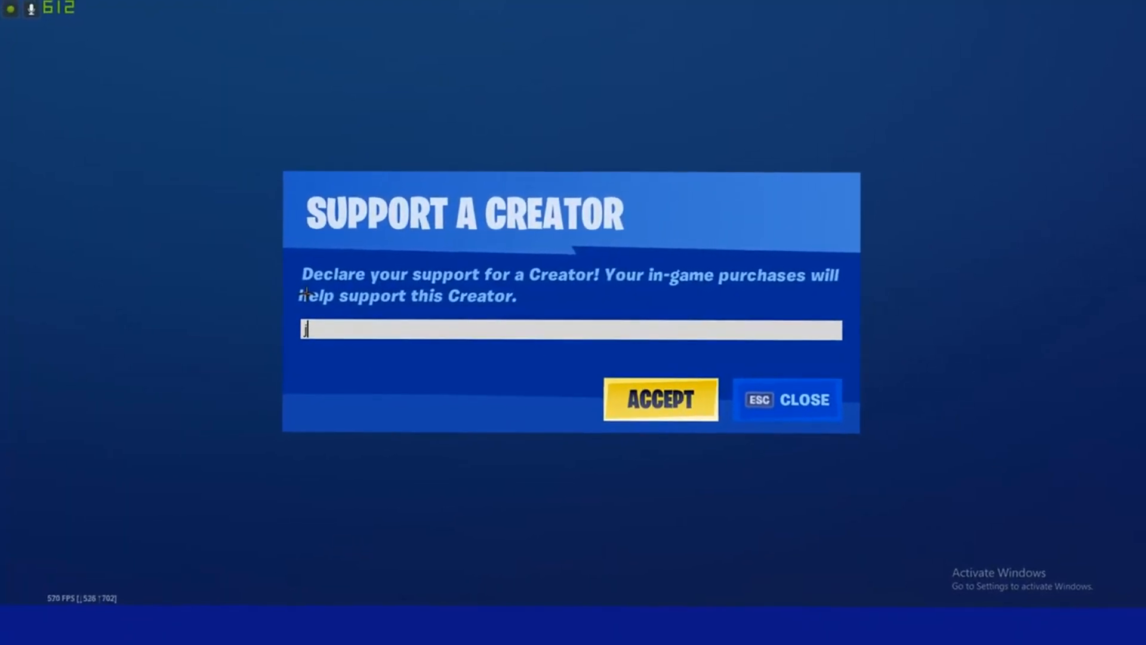
- Enter 'jaffacake' as the Fortnite Support a Creator code and accept it
text(jaffacake)
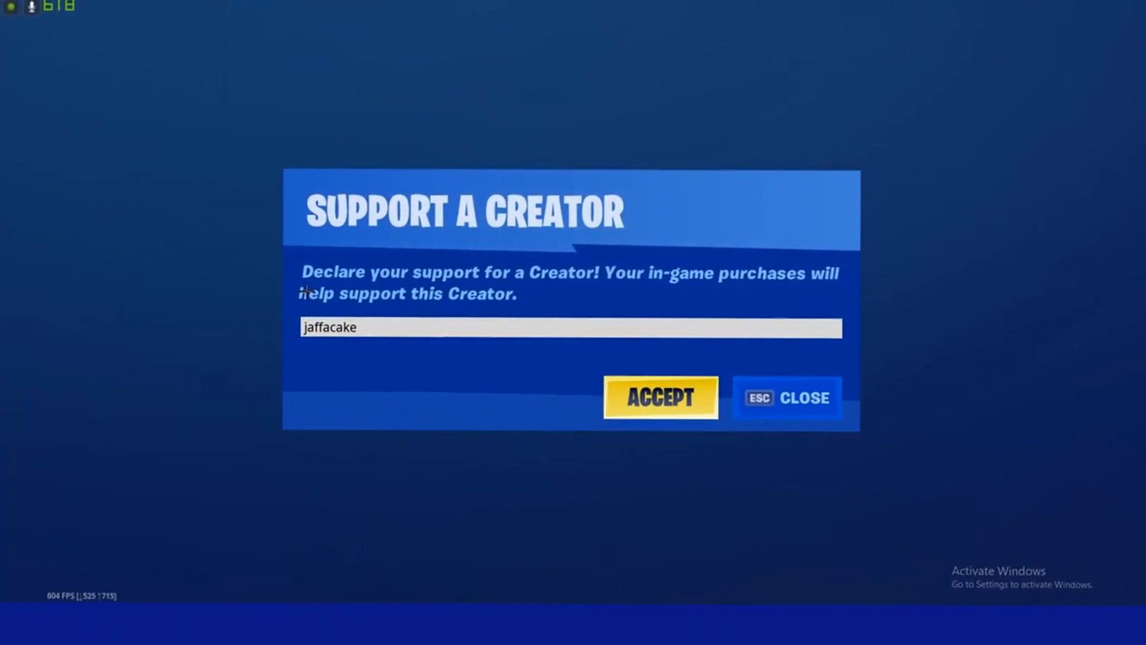
click(661, 397)
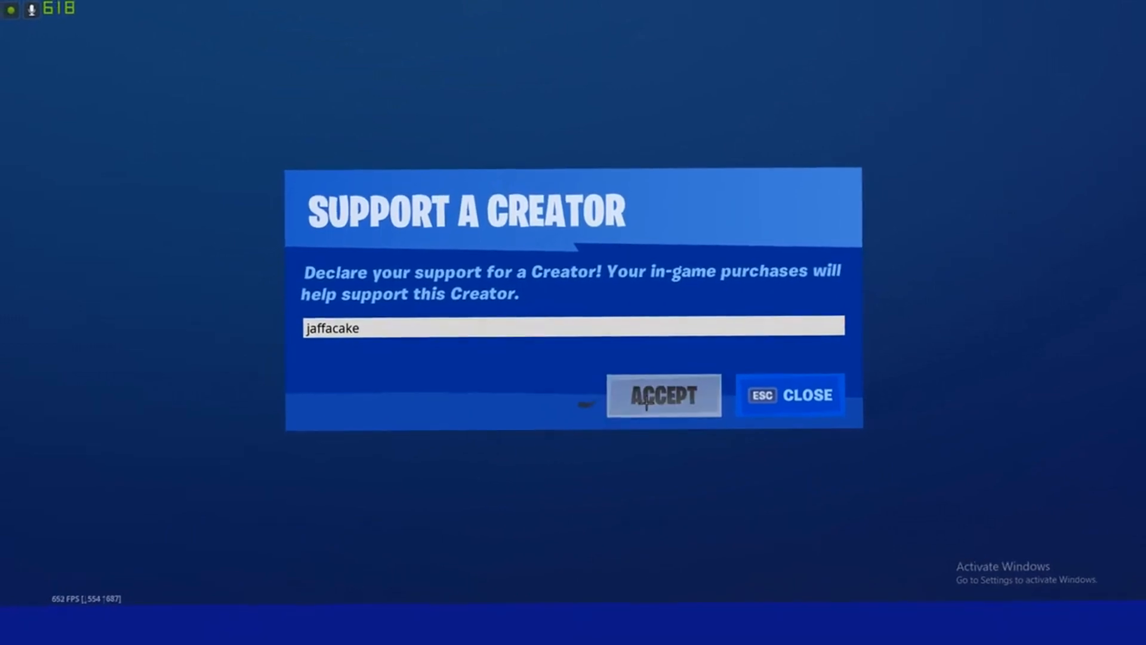
click(662, 395)
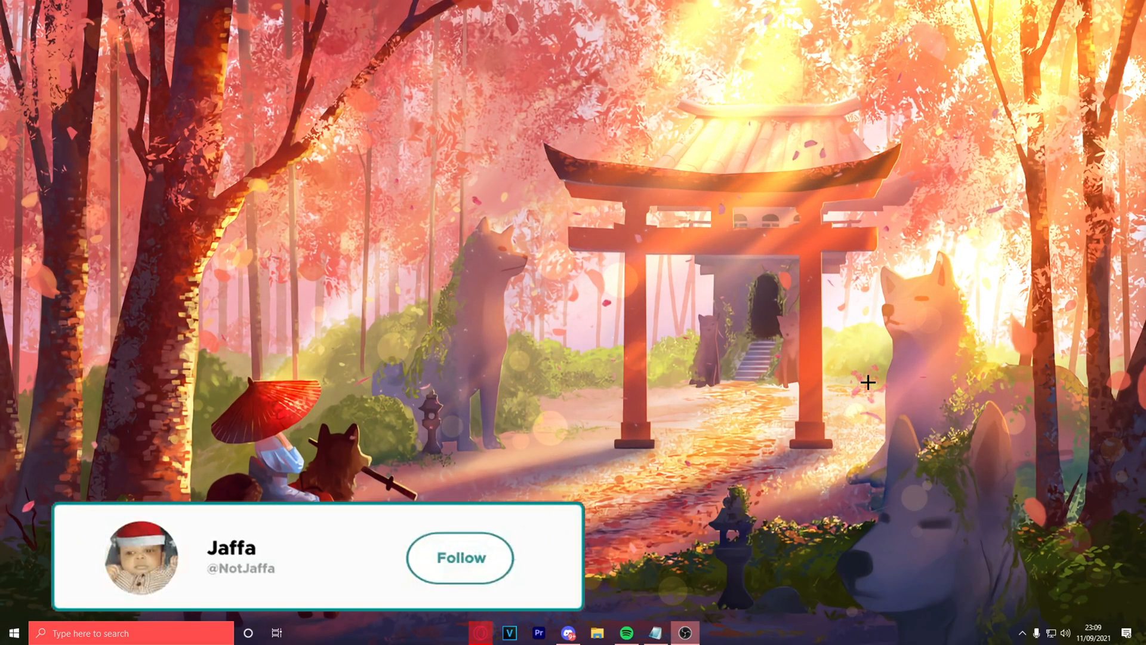
- Download BetterDiscord v1.2.1 into Downloads, replacing the old copy, and run the installer
click(459, 557)
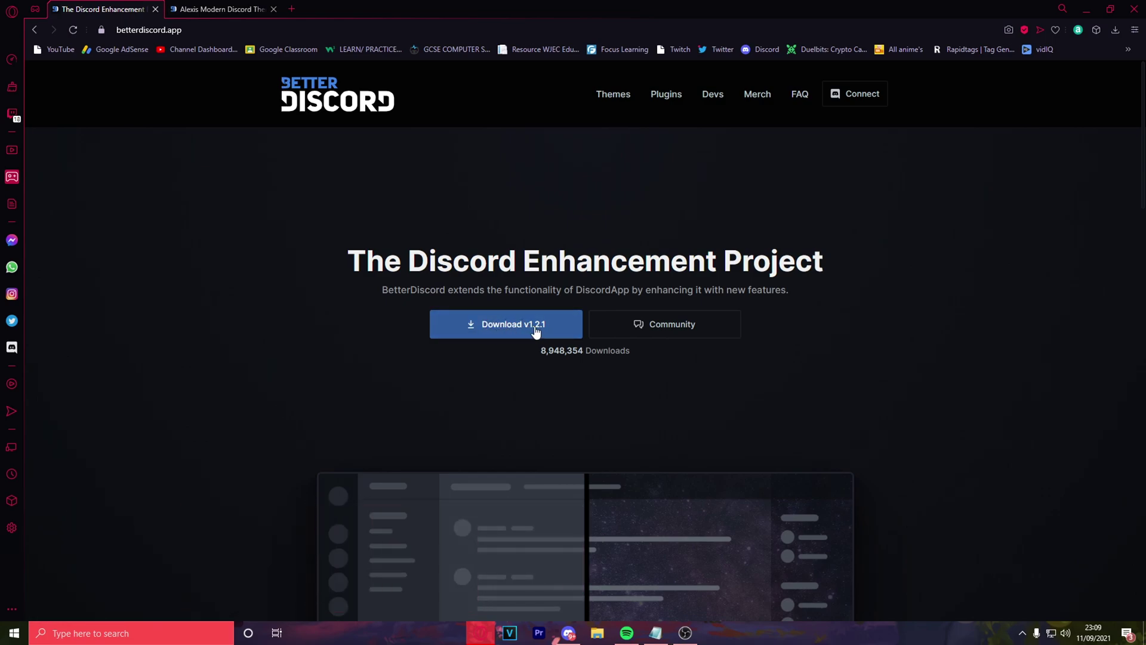
click(506, 324)
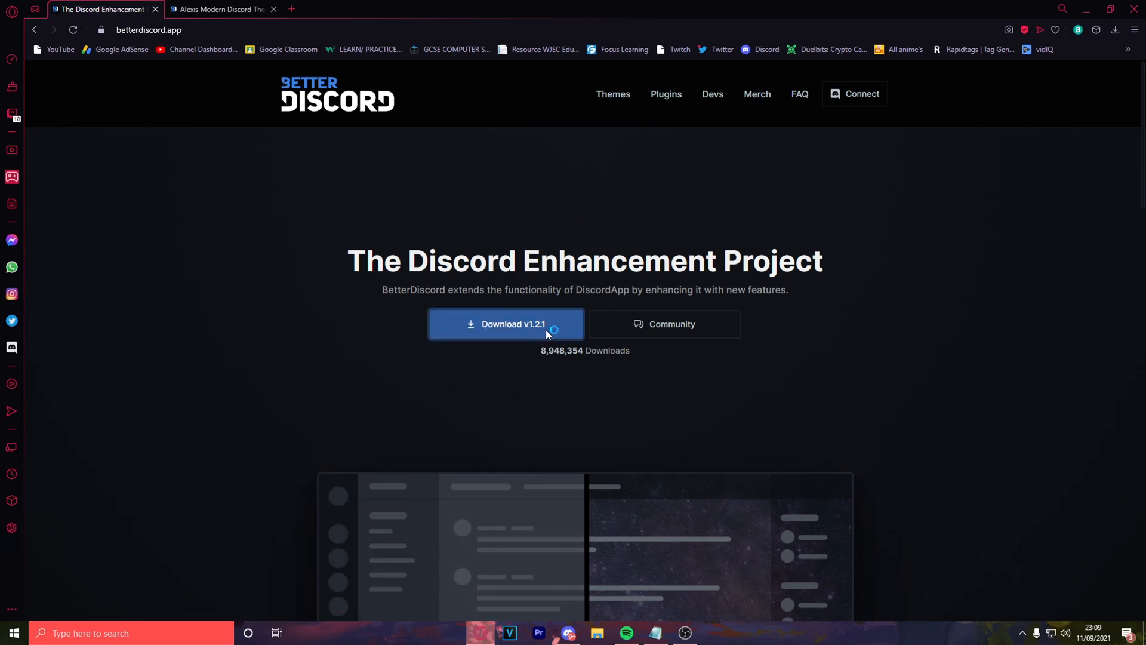
click(506, 324)
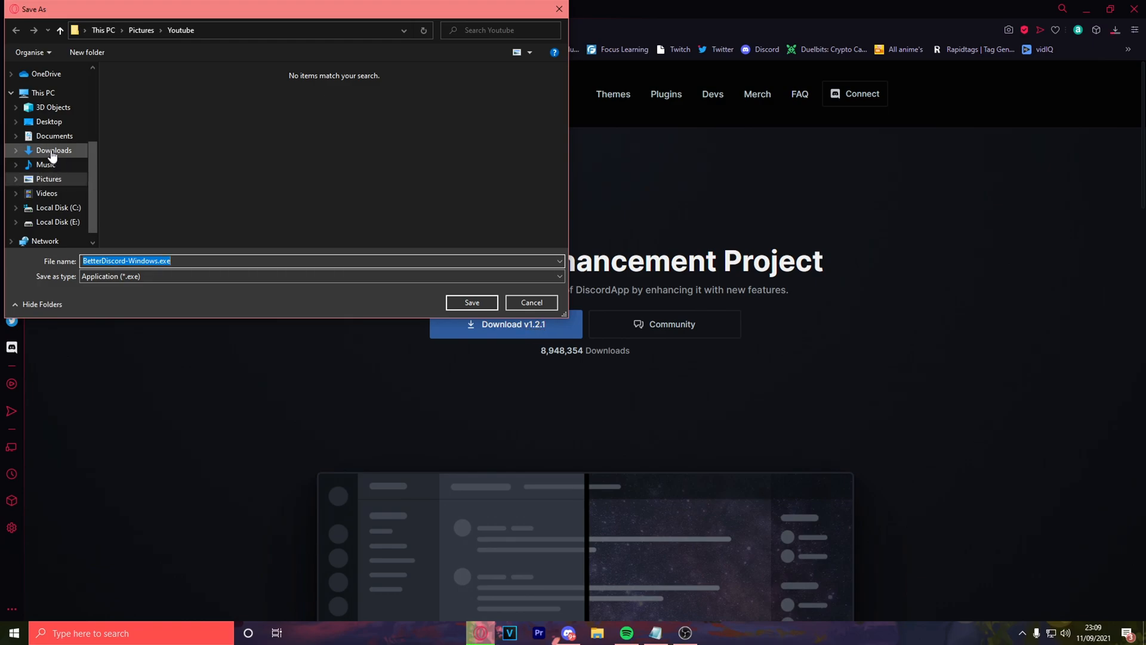
click(471, 302)
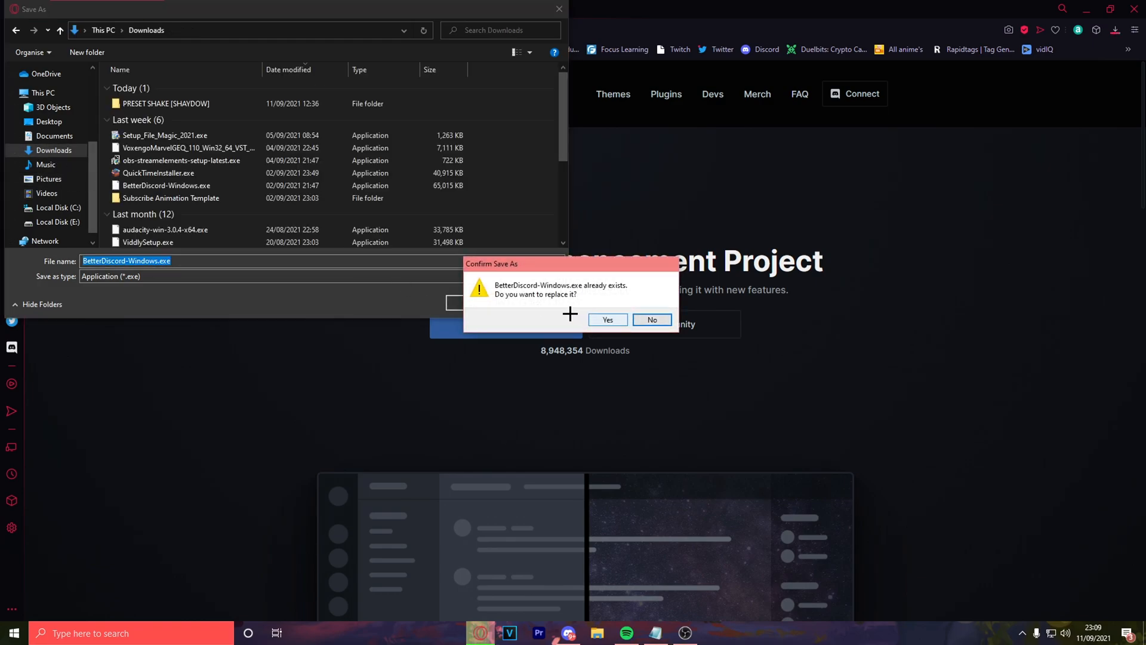
click(606, 319)
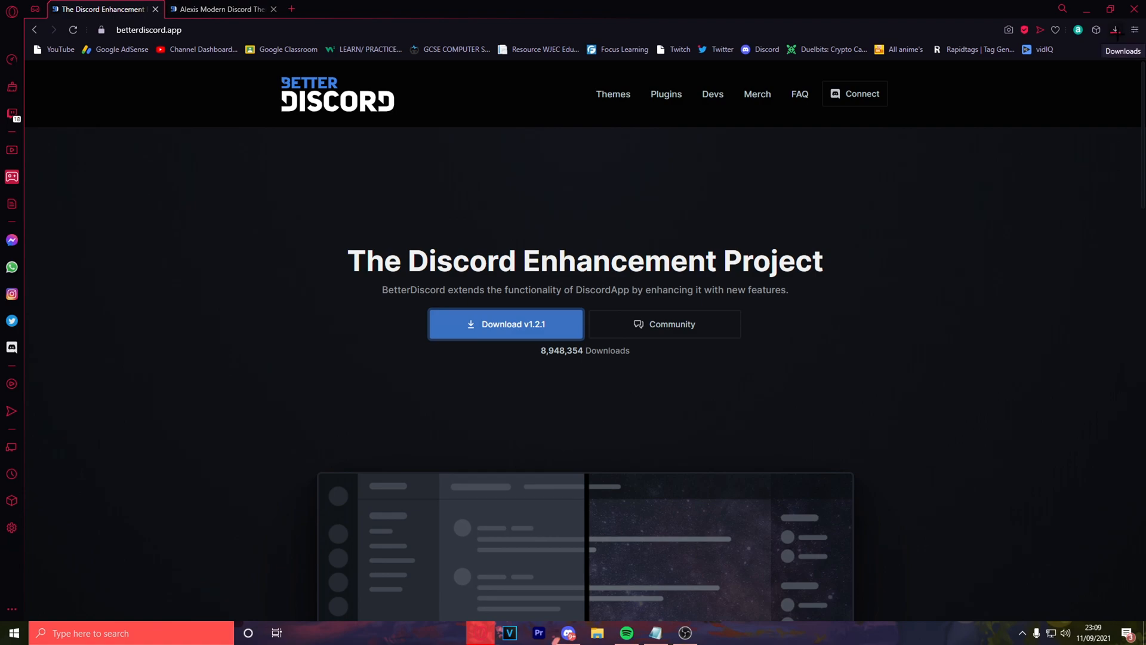
click(1128, 30)
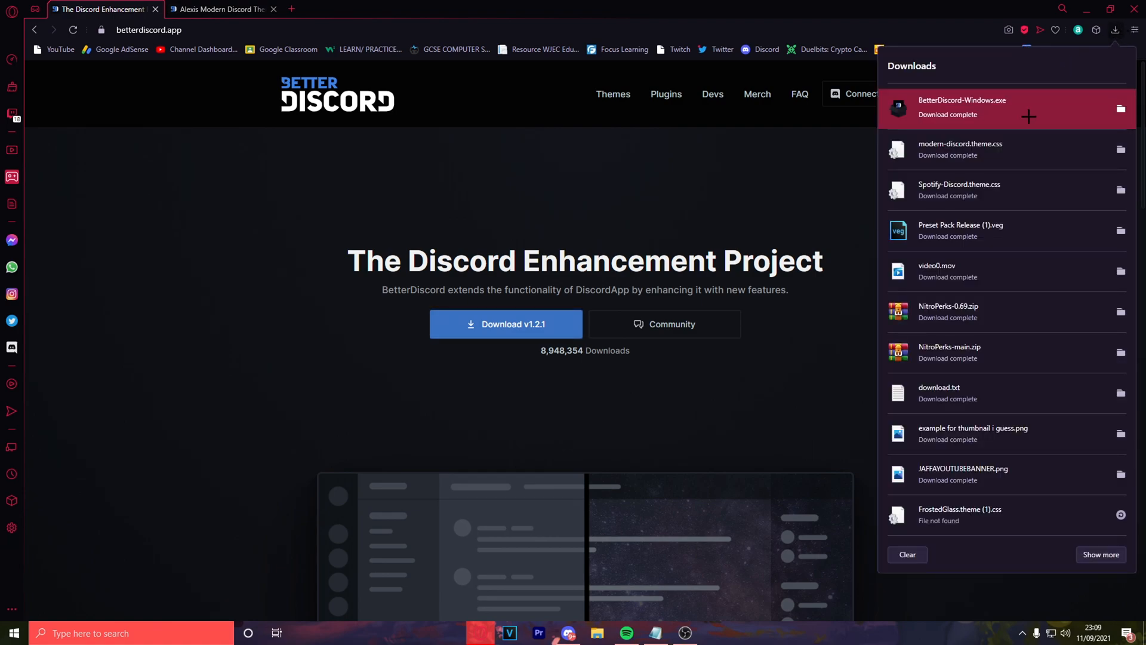
click(713, 164)
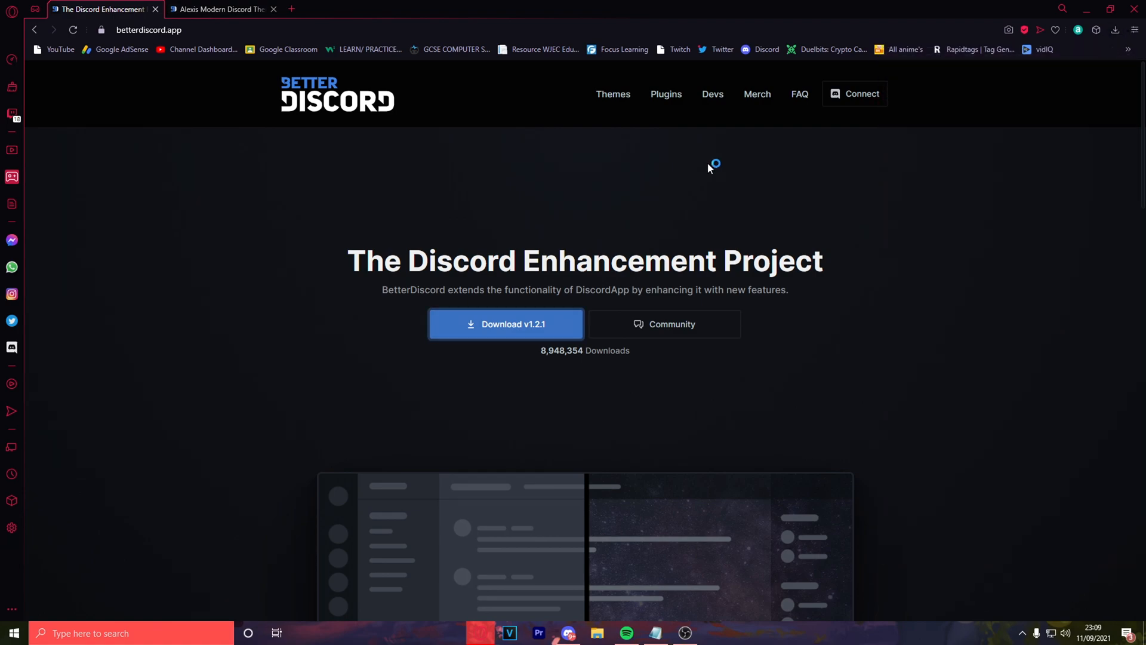
- Accept the BetterDiscord installer's license agreement and scroll down through its text
click(505, 324)
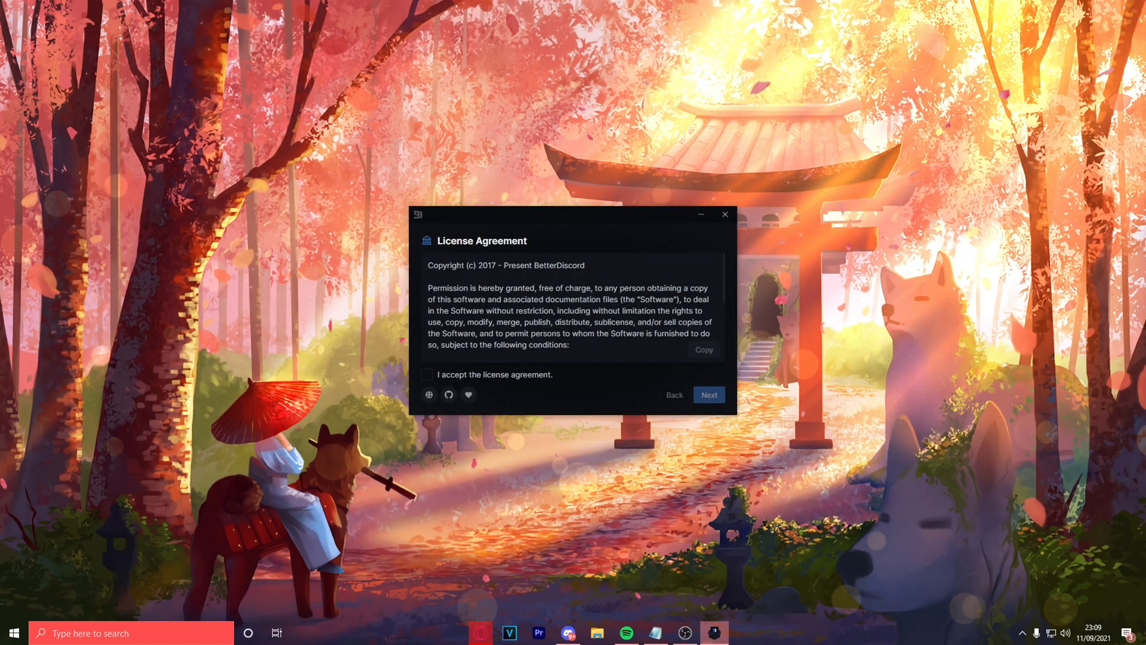
click(427, 375)
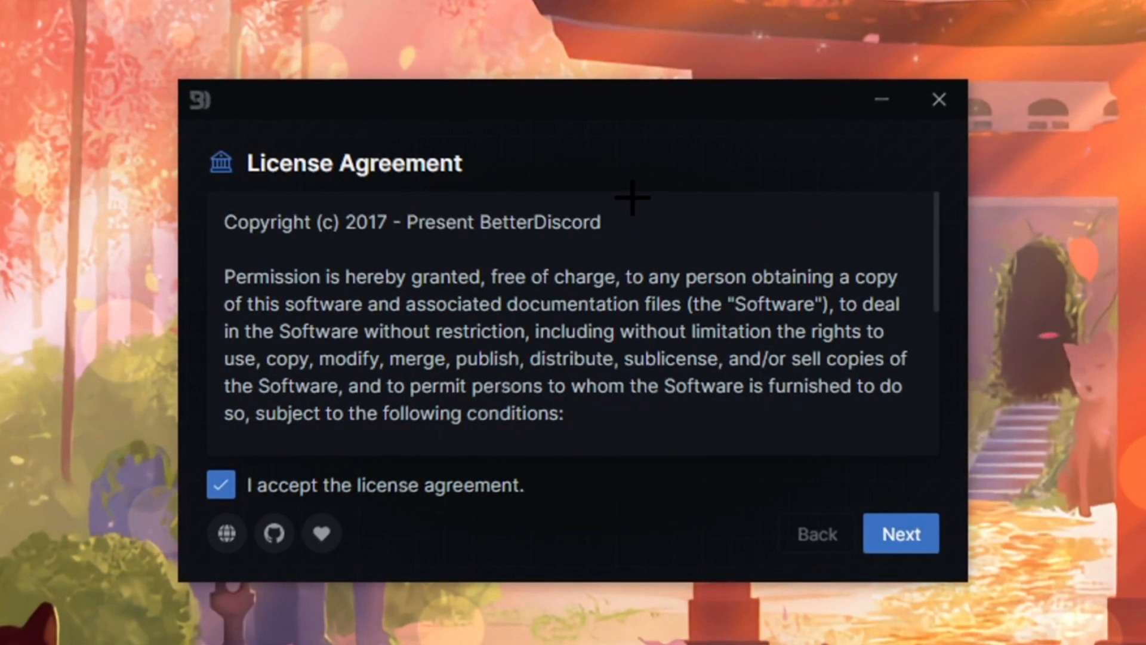
mouse_move(881, 212)
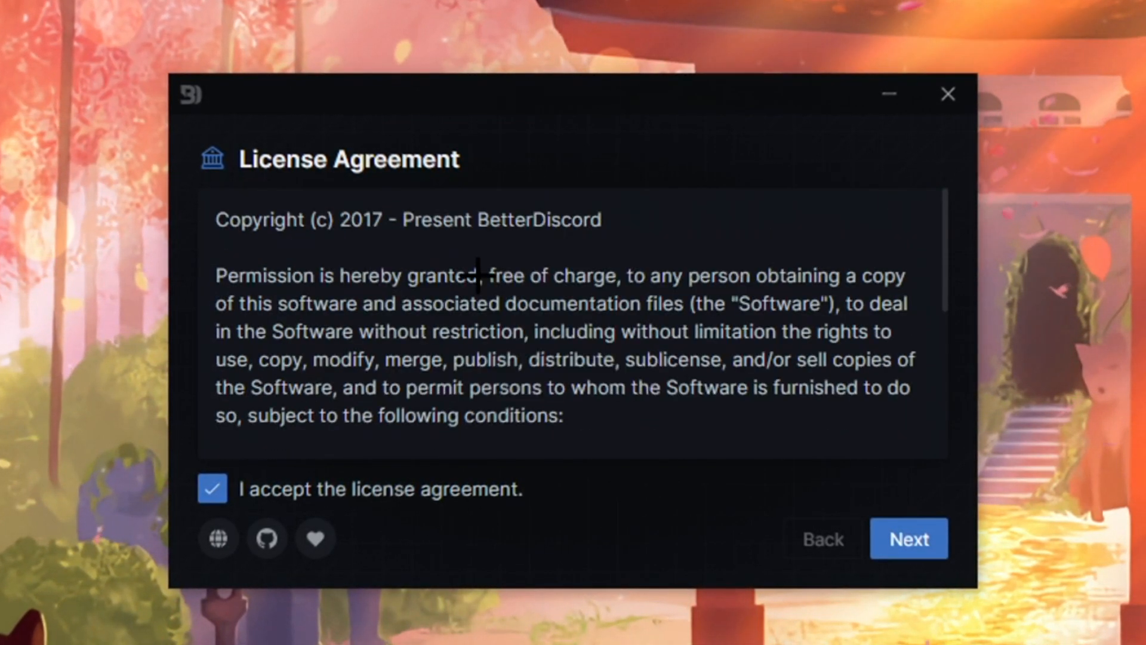
scroll(down, 3)
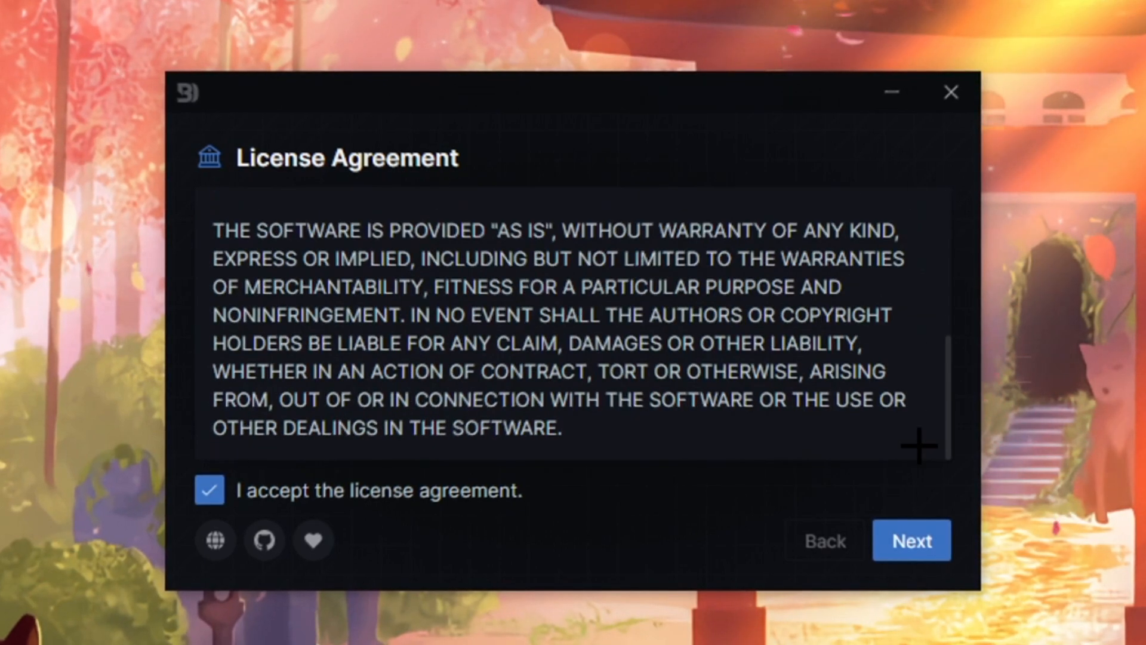
click(911, 541)
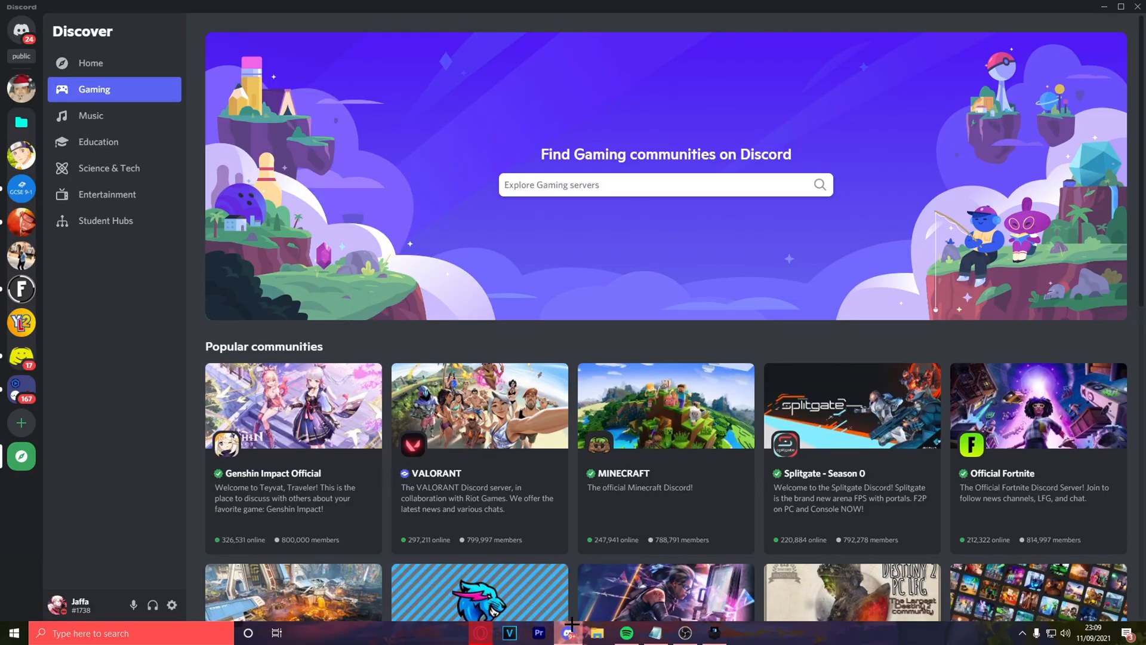
mouse_move(22, 30)
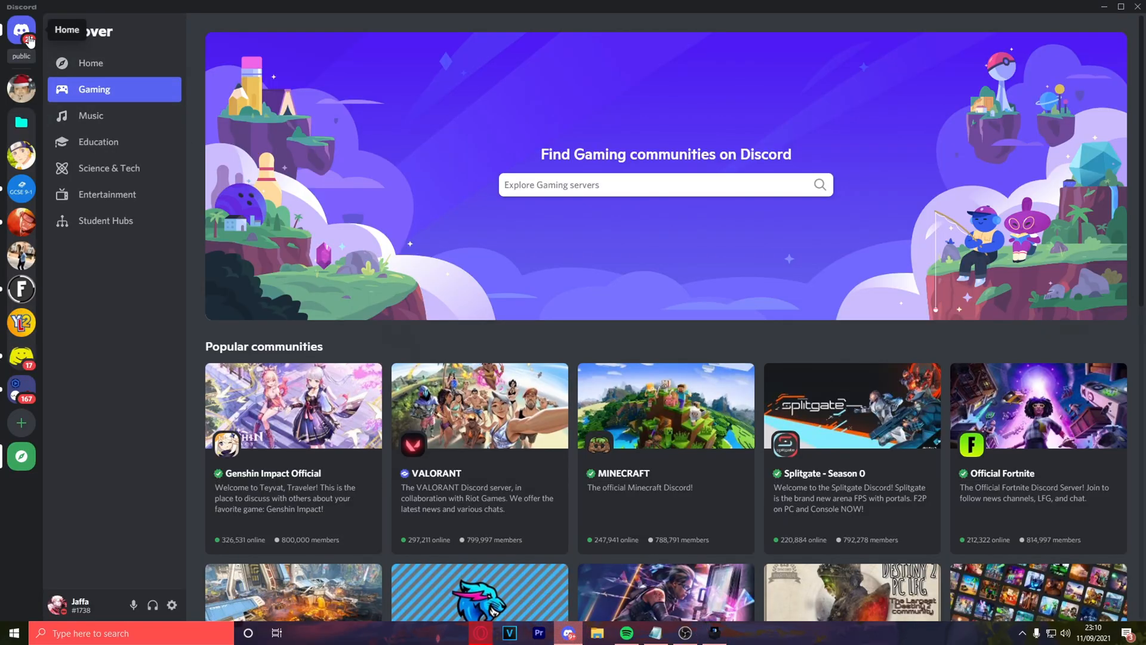
click(20, 29)
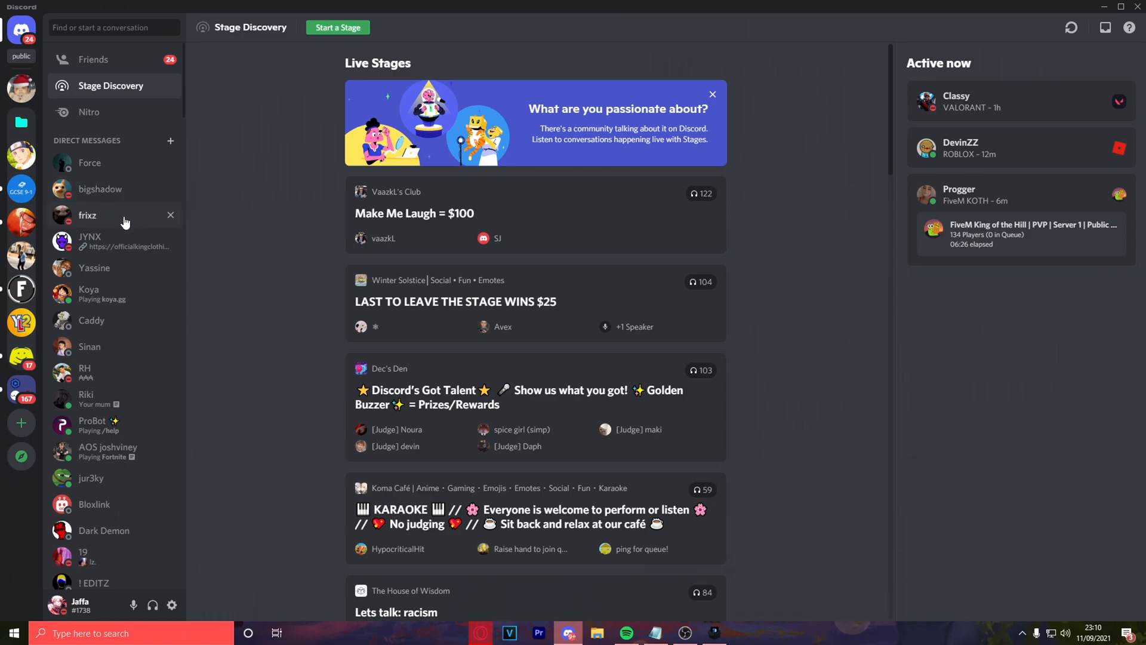
click(89, 241)
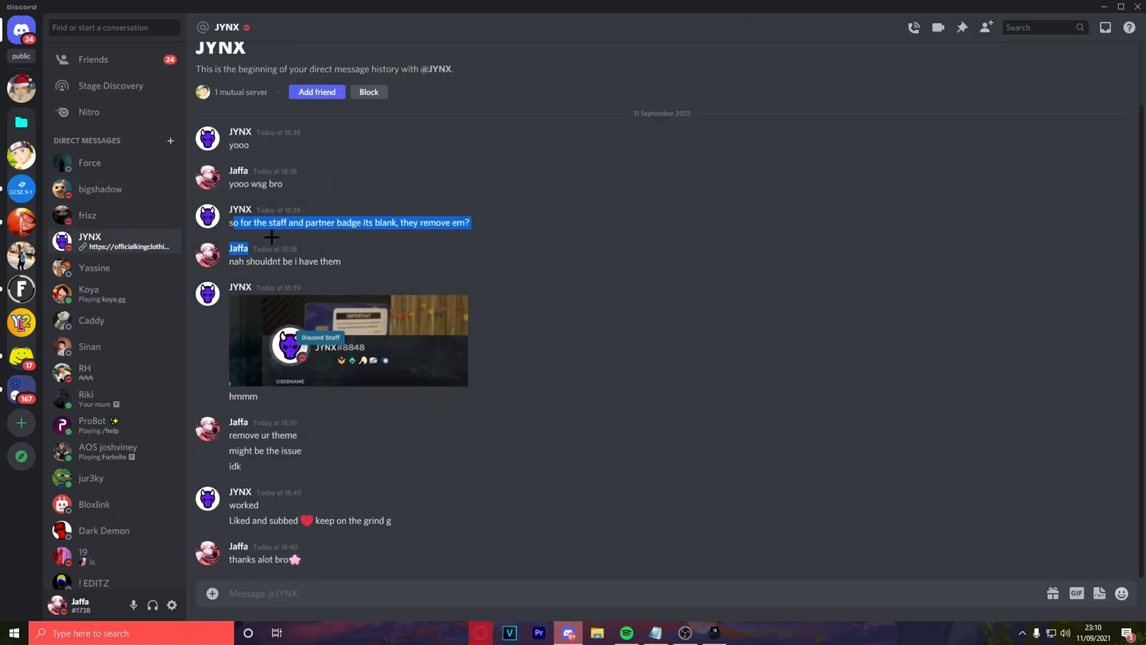
mouse_move(335, 381)
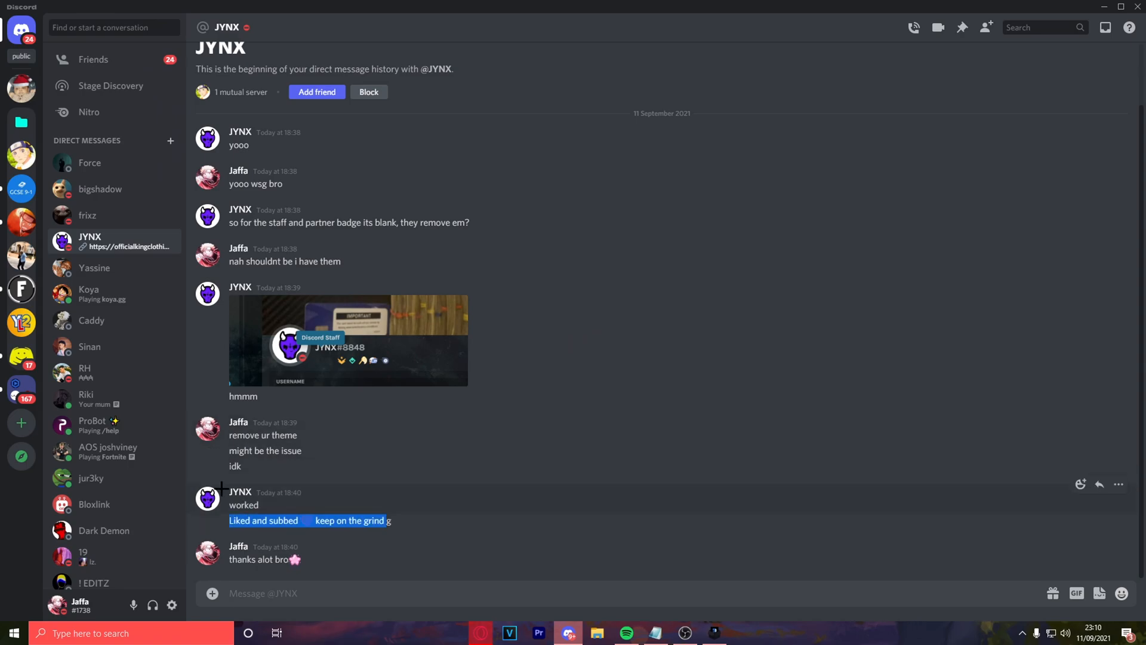
click(208, 293)
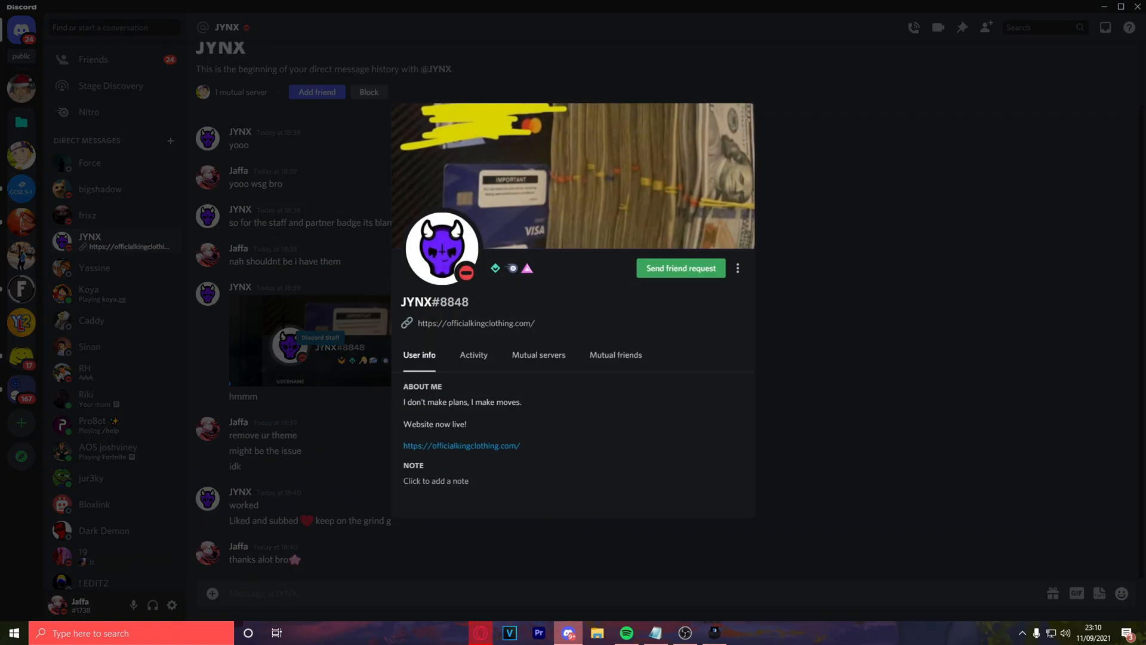
double_click(463, 444)
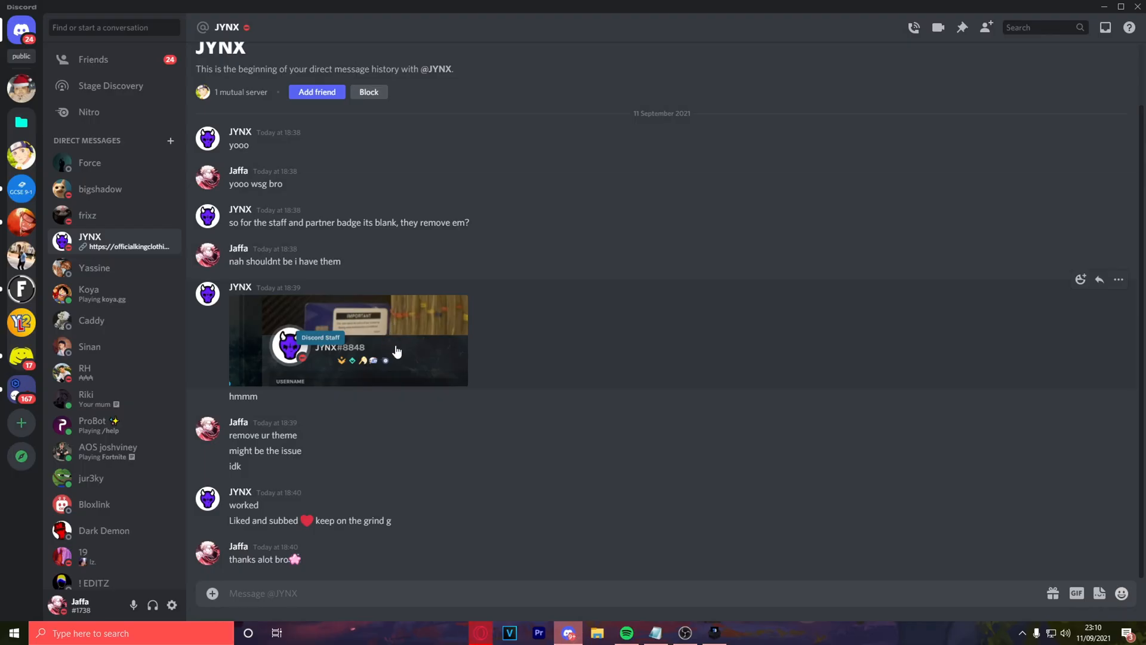
mouse_move(378, 364)
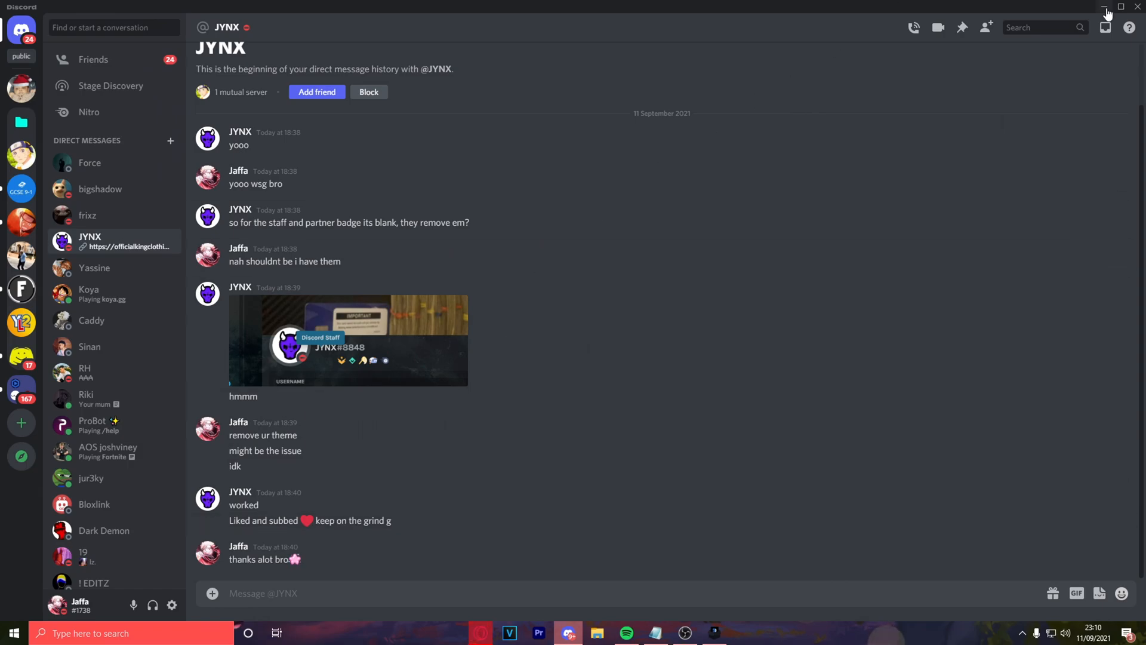
click(1106, 7)
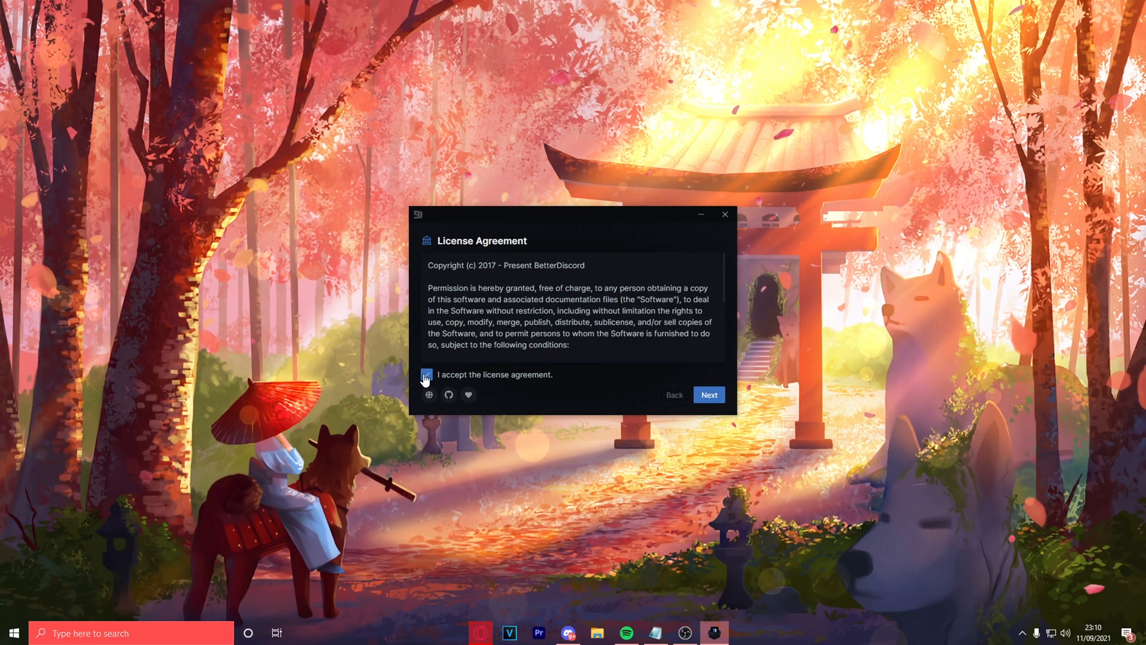
click(426, 374)
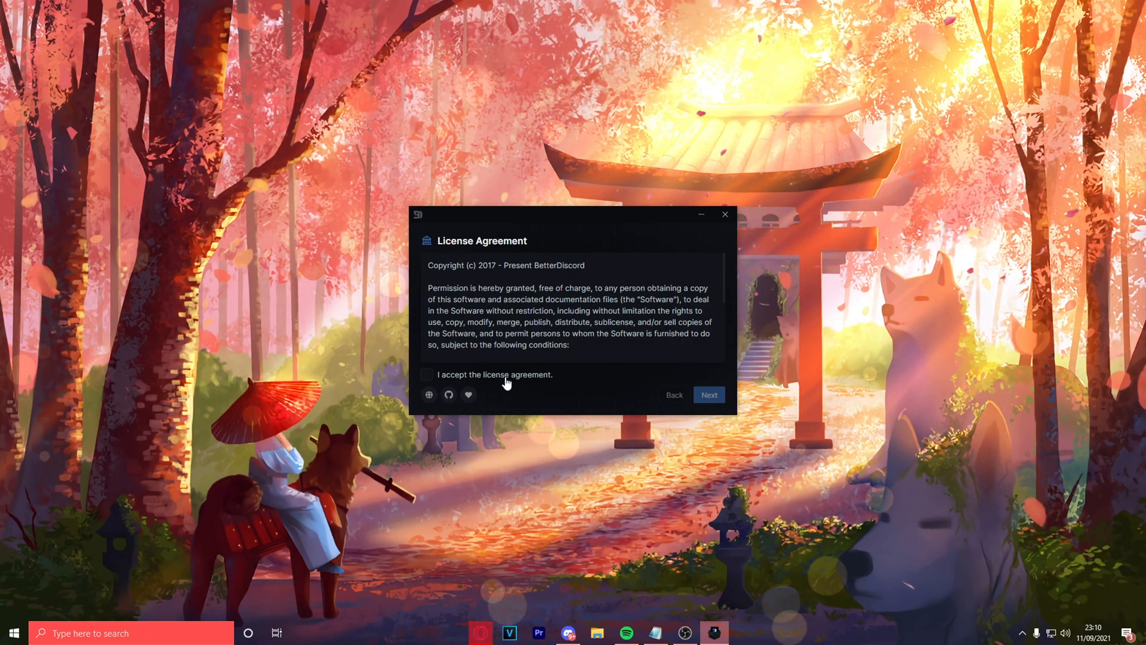
mouse_move(437, 380)
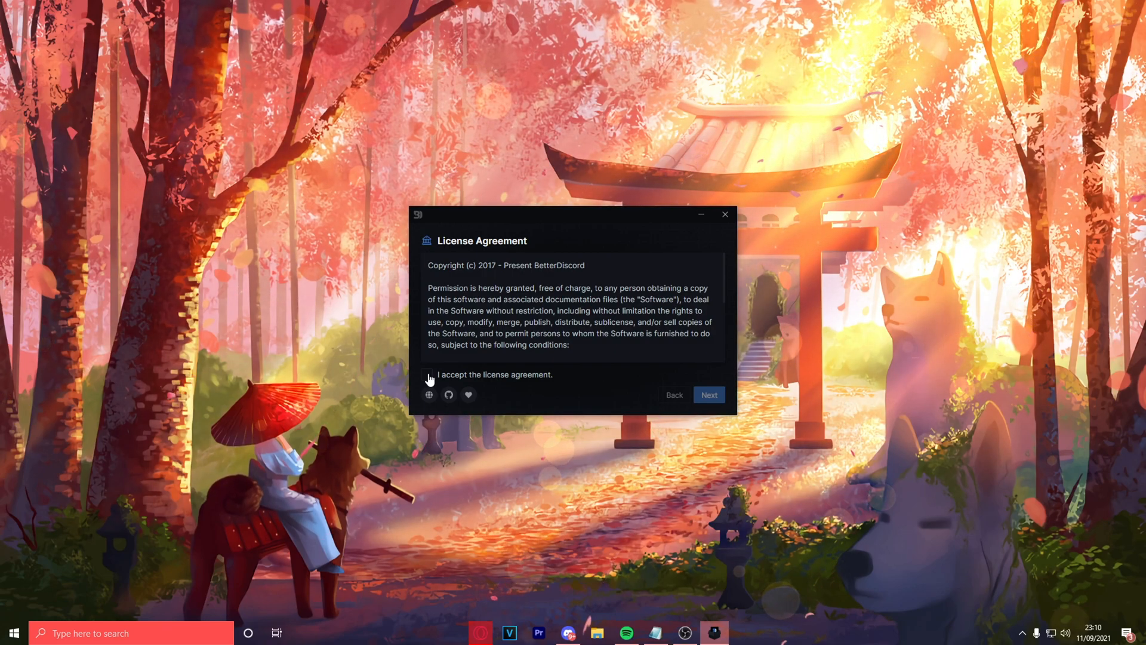
click(428, 374)
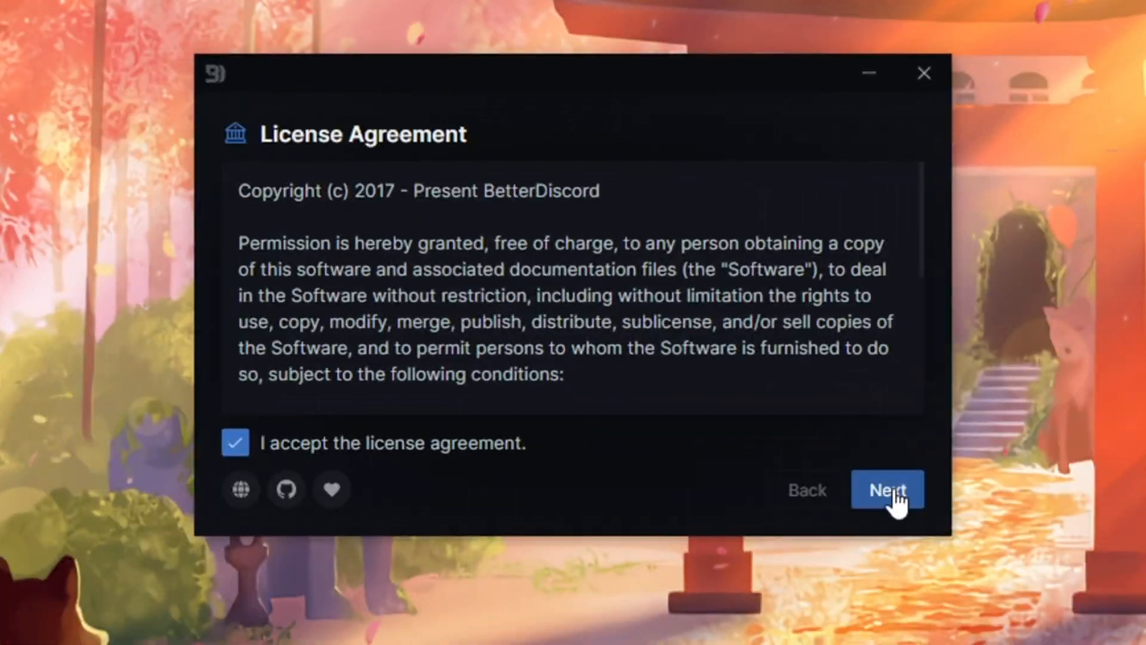
- Advance the installer to Choose Discord Versions, then quit it and confirm
click(888, 490)
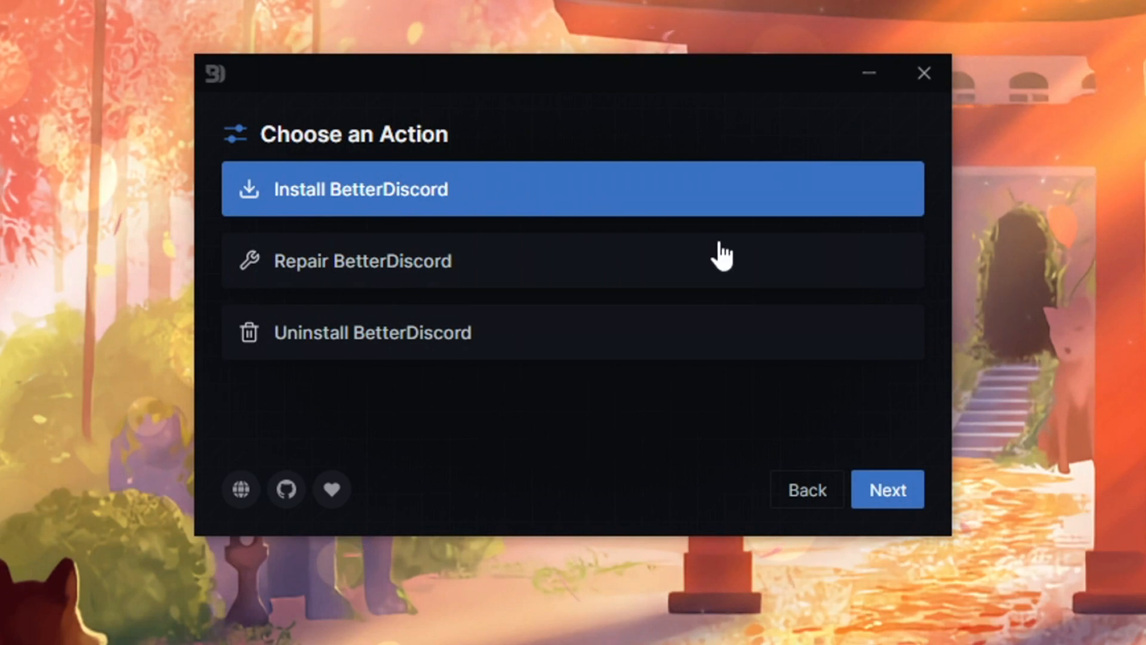
click(887, 489)
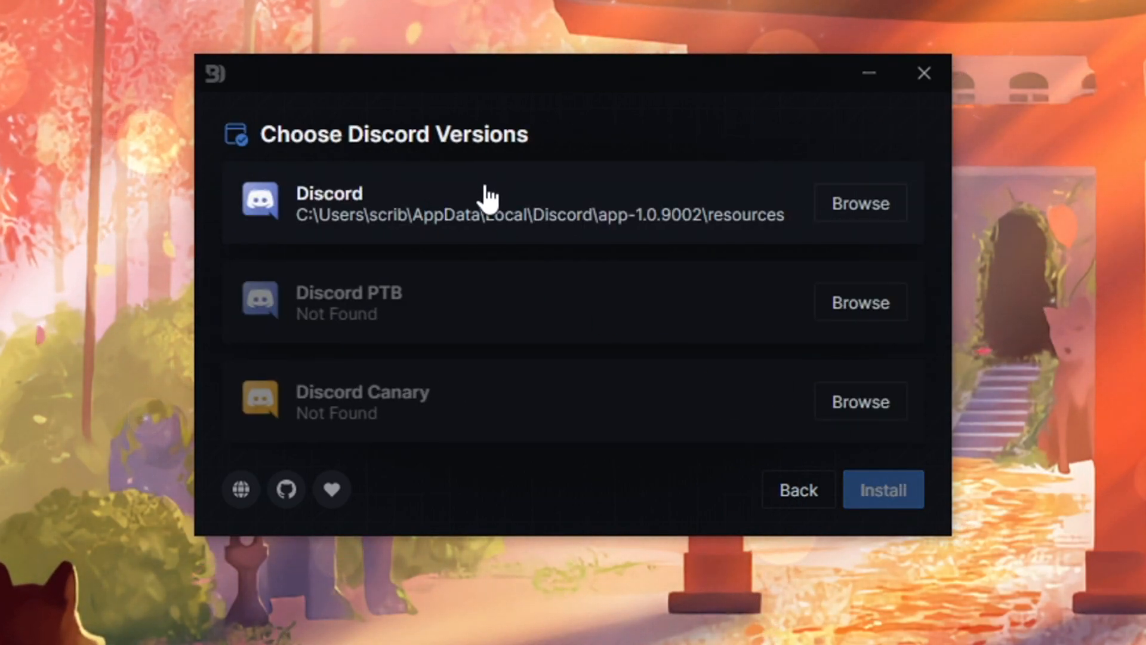
mouse_move(415, 312)
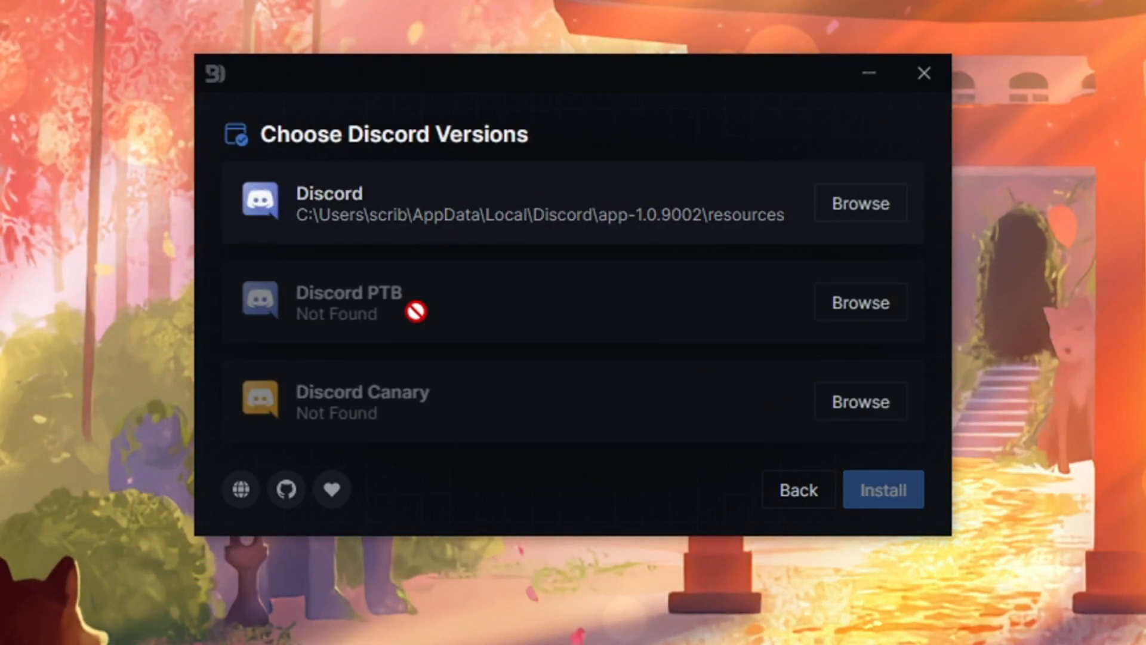
mouse_move(359, 404)
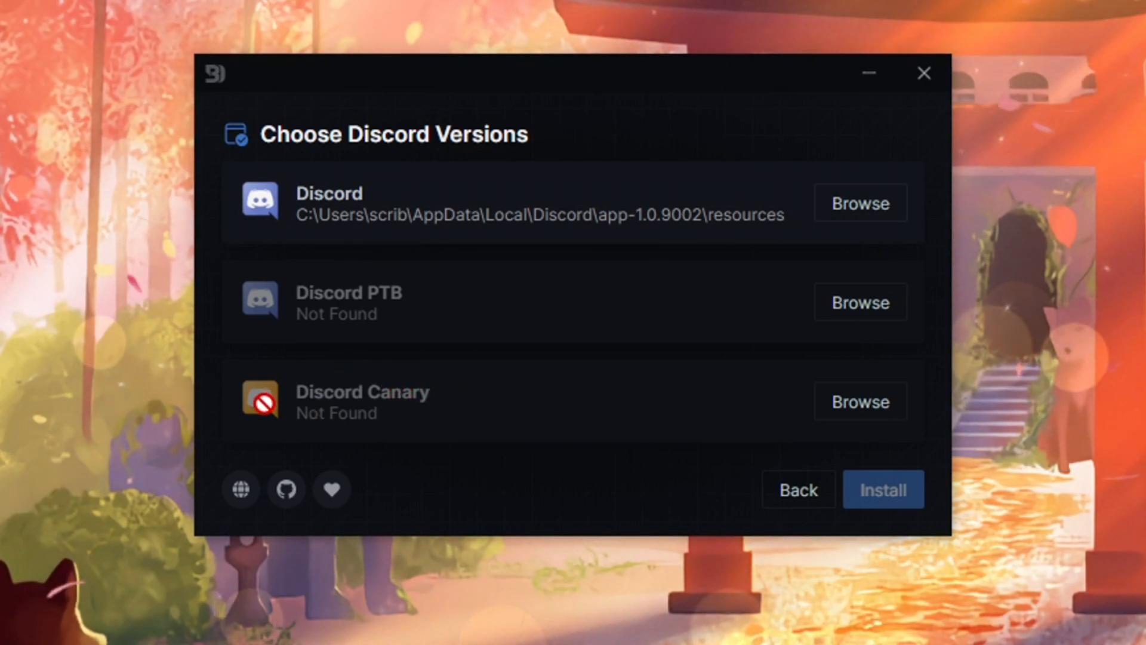
mouse_move(684, 426)
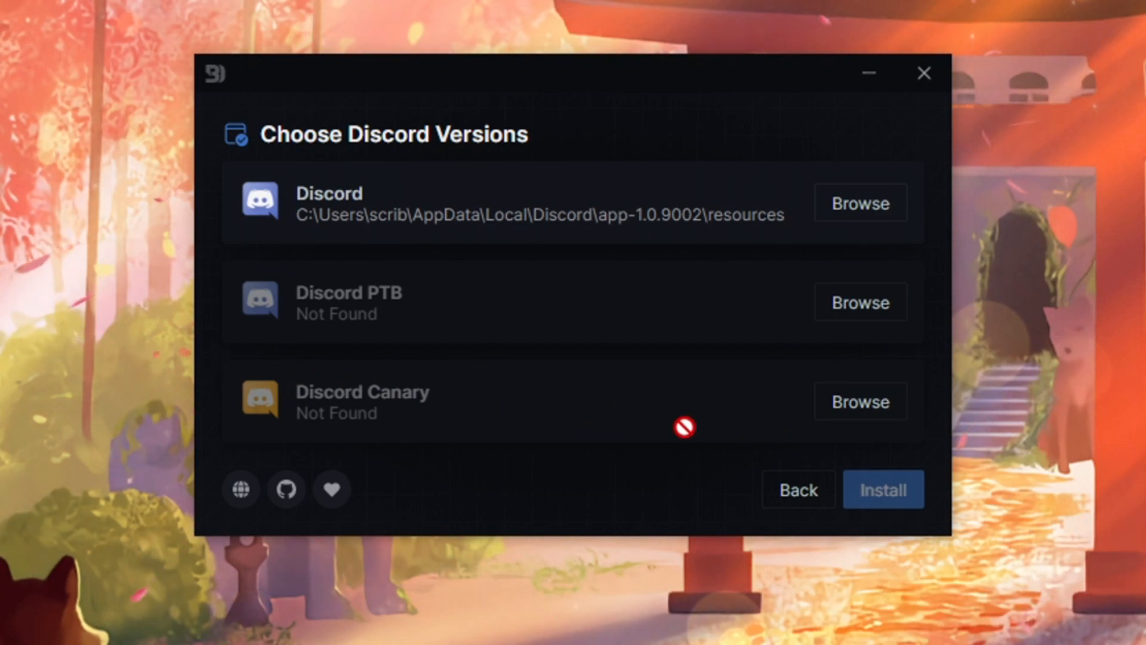
mouse_move(428, 194)
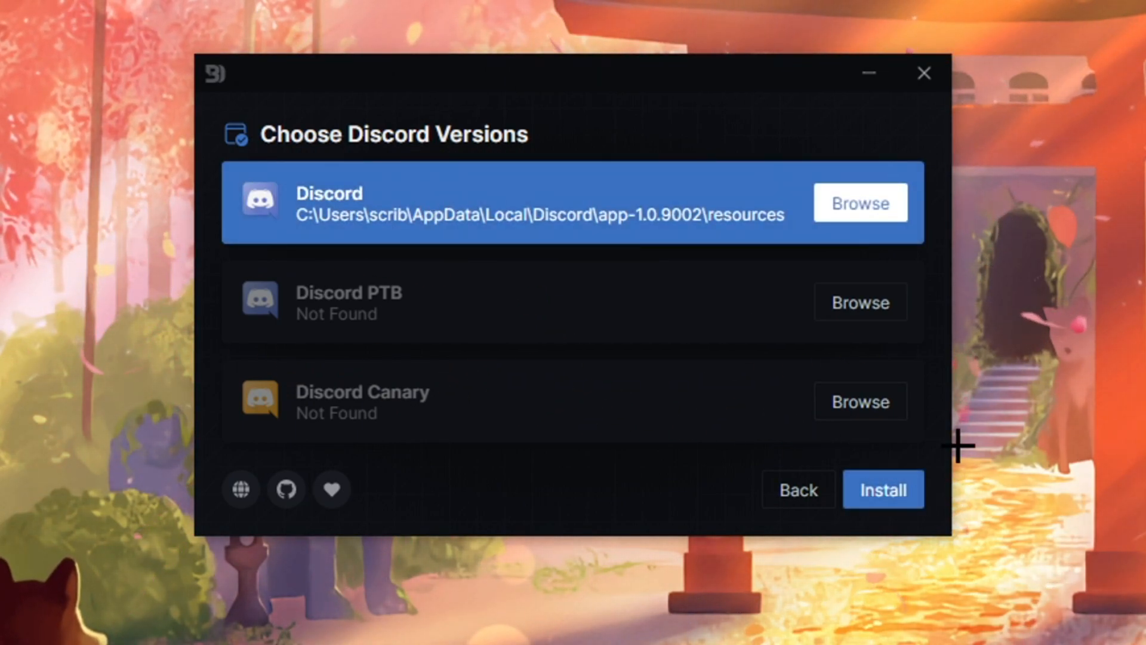
mouse_move(924, 73)
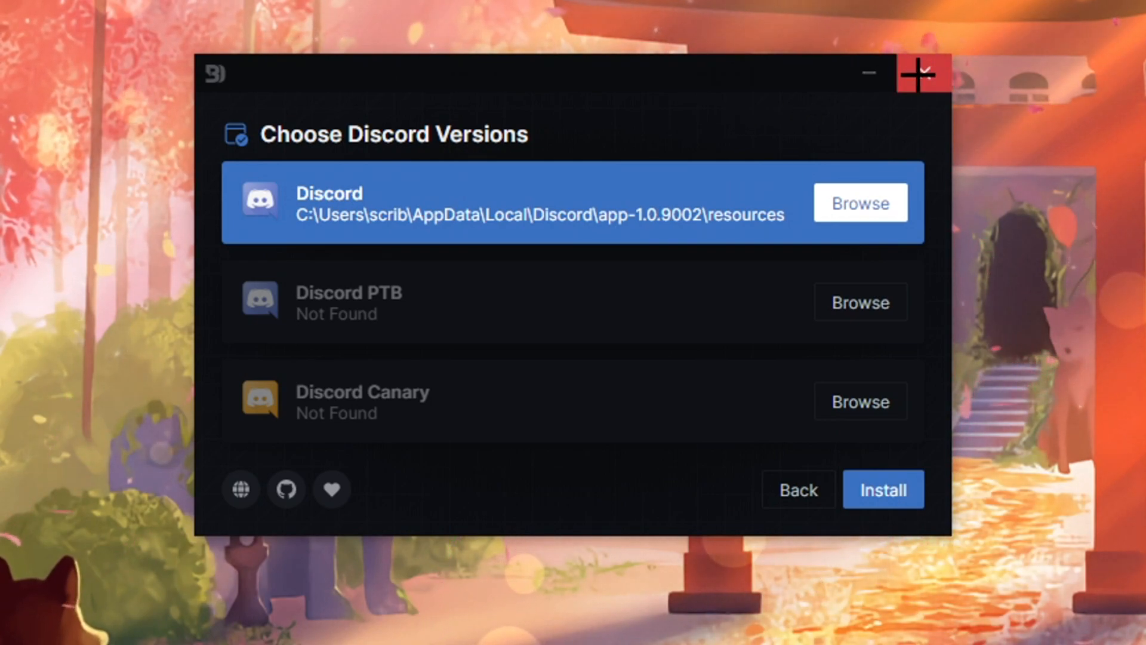
click(919, 72)
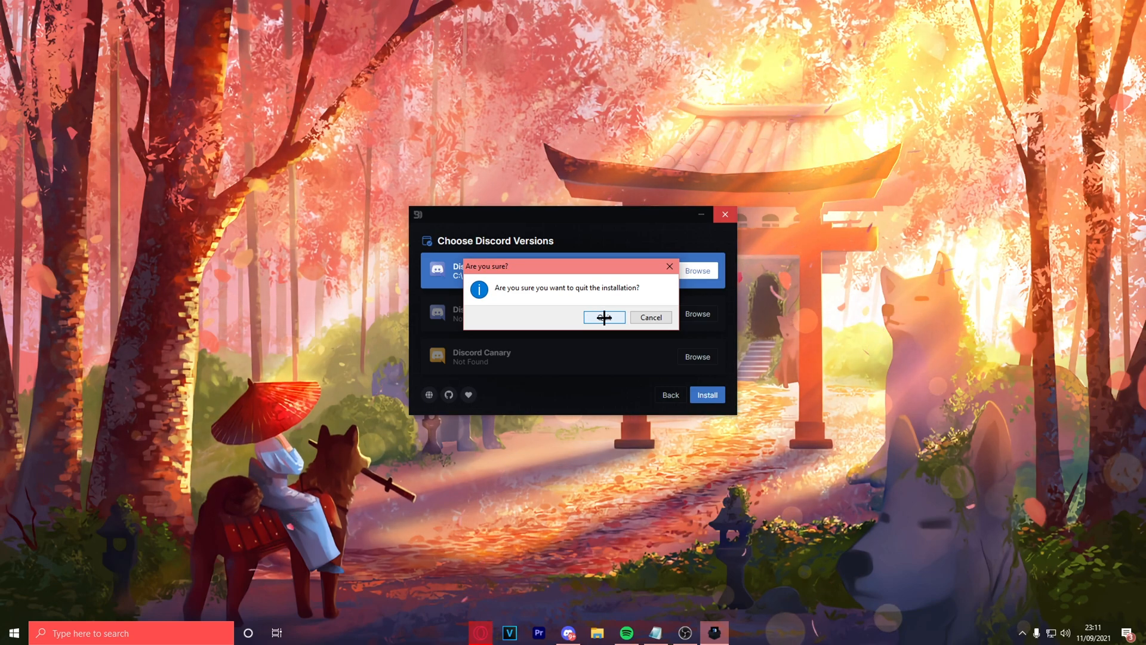
click(604, 317)
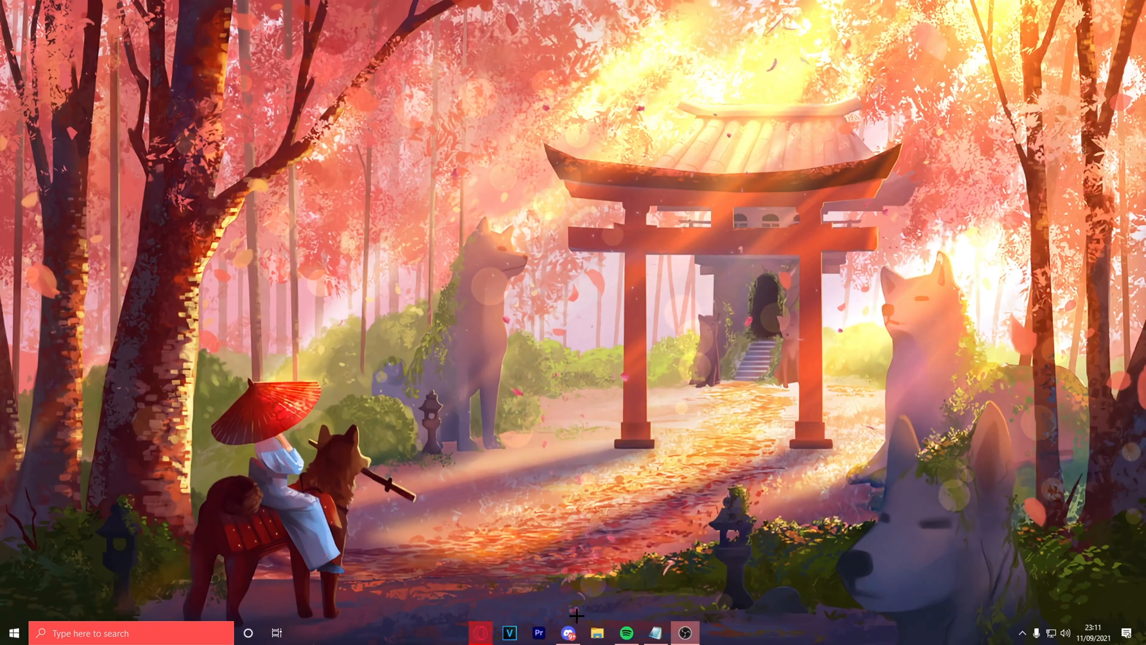
- Reopen Discord and browse to the Jaffa's Lounge rules channel
click(568, 633)
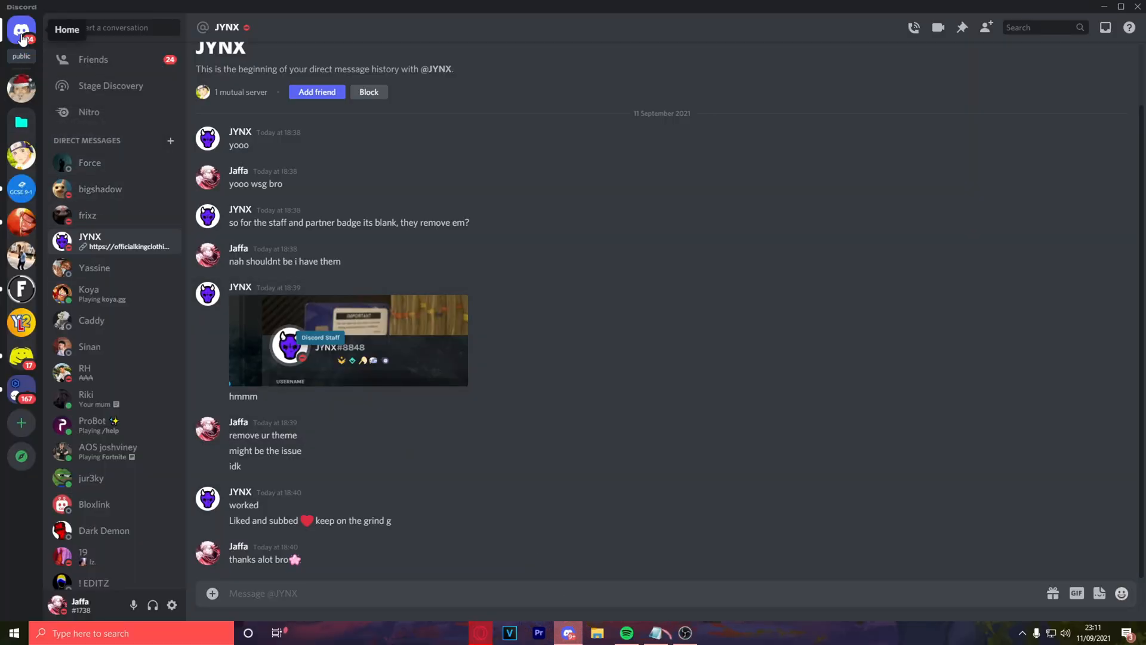
click(22, 154)
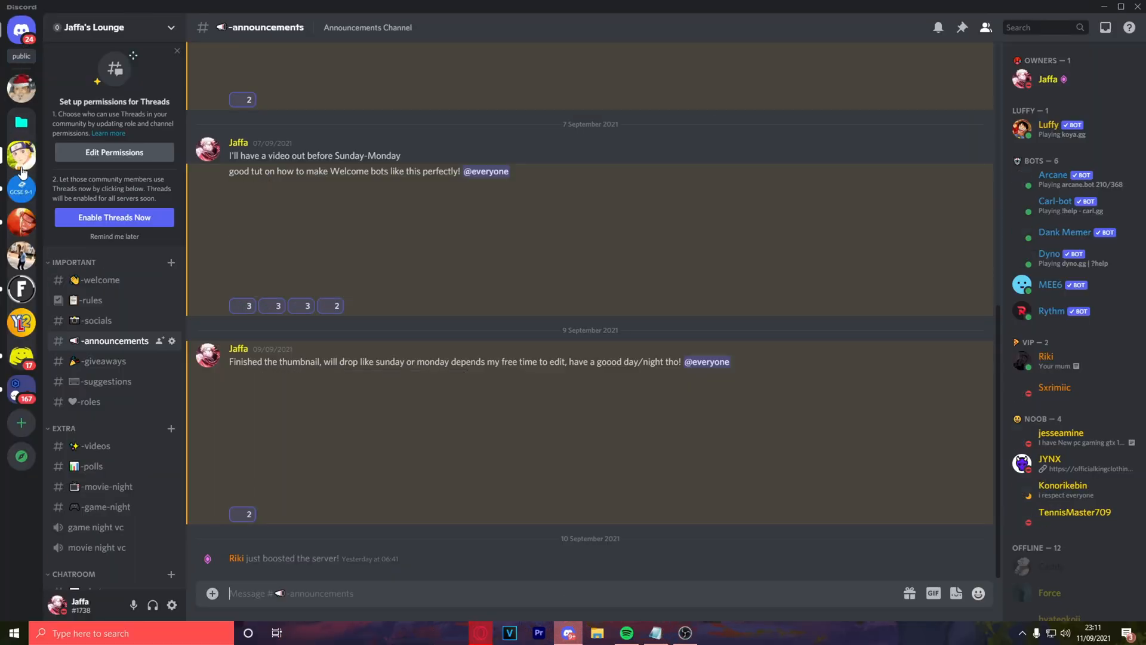
click(89, 299)
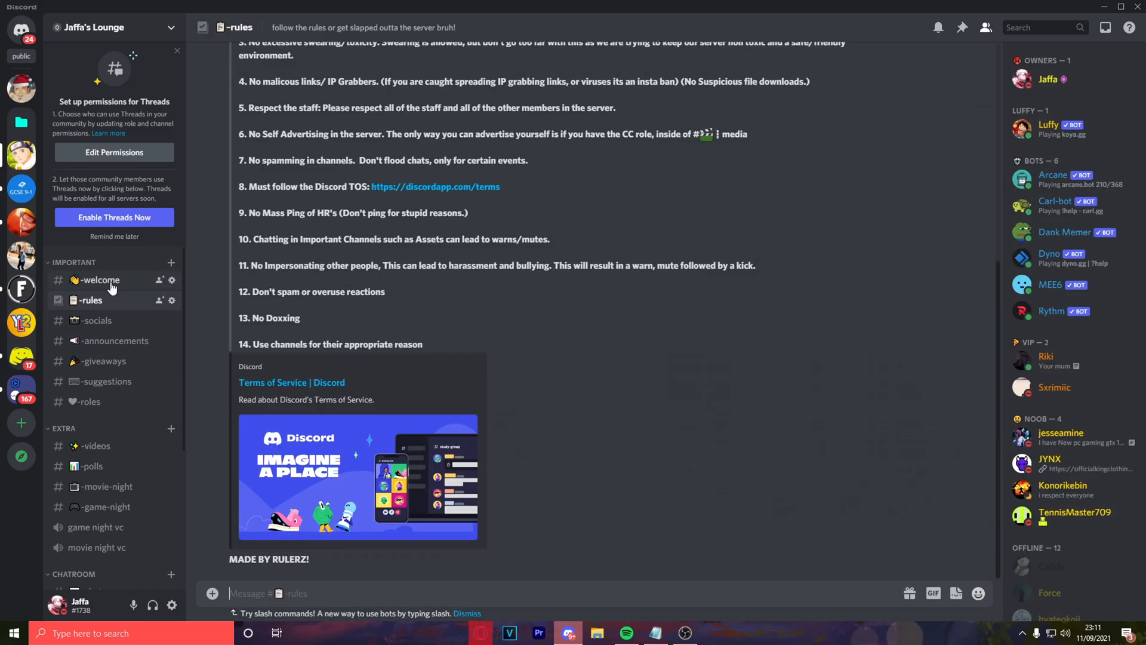
click(95, 320)
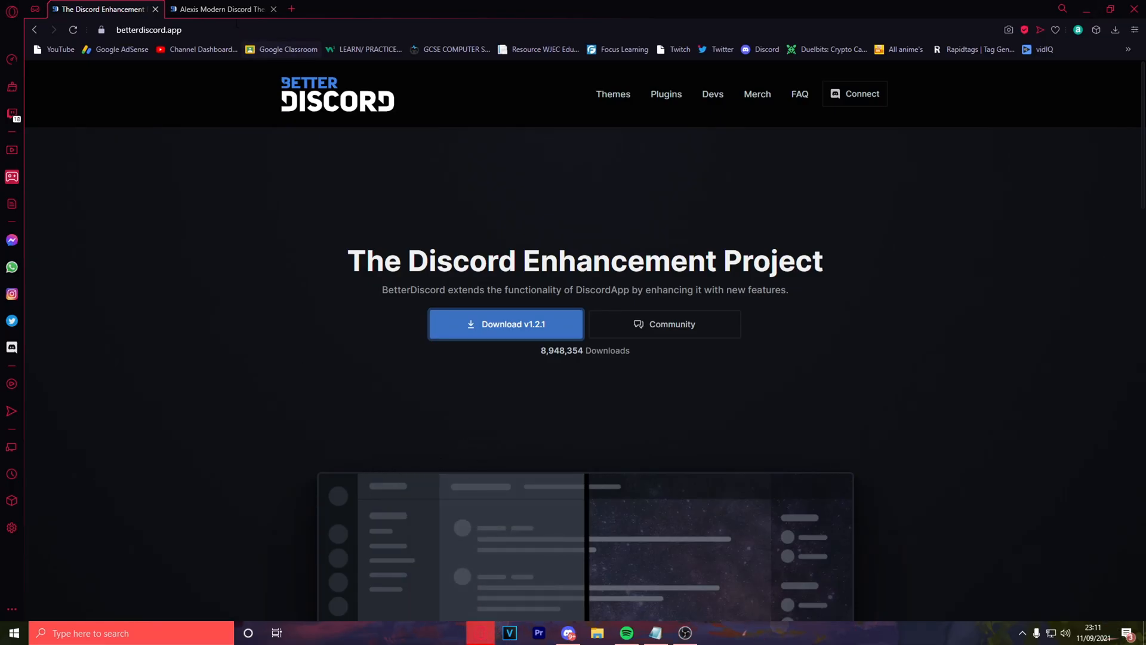
- Browse the Alexis Modern Discord Theme page and open its live Preview
click(222, 9)
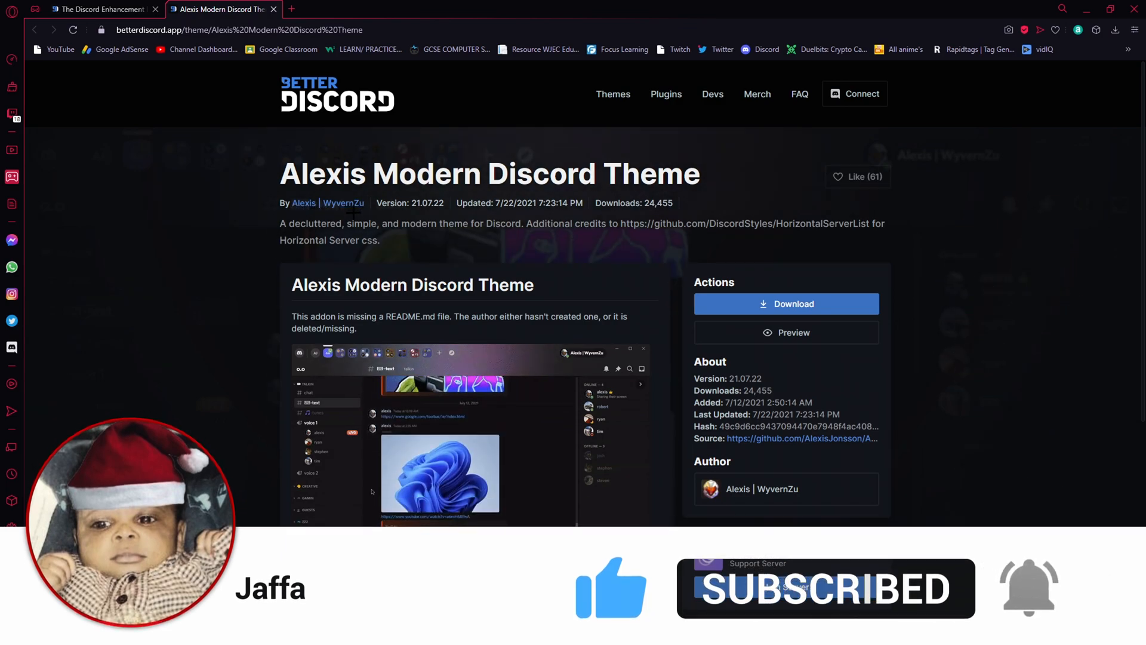
scroll(down, 3)
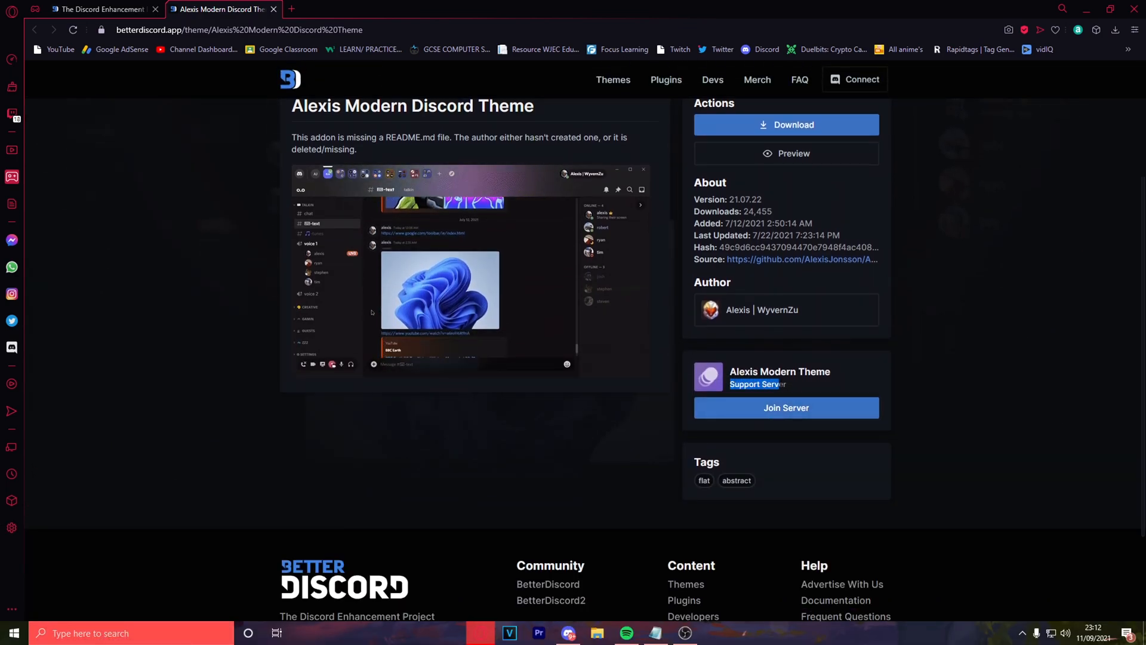
scroll(up, 3)
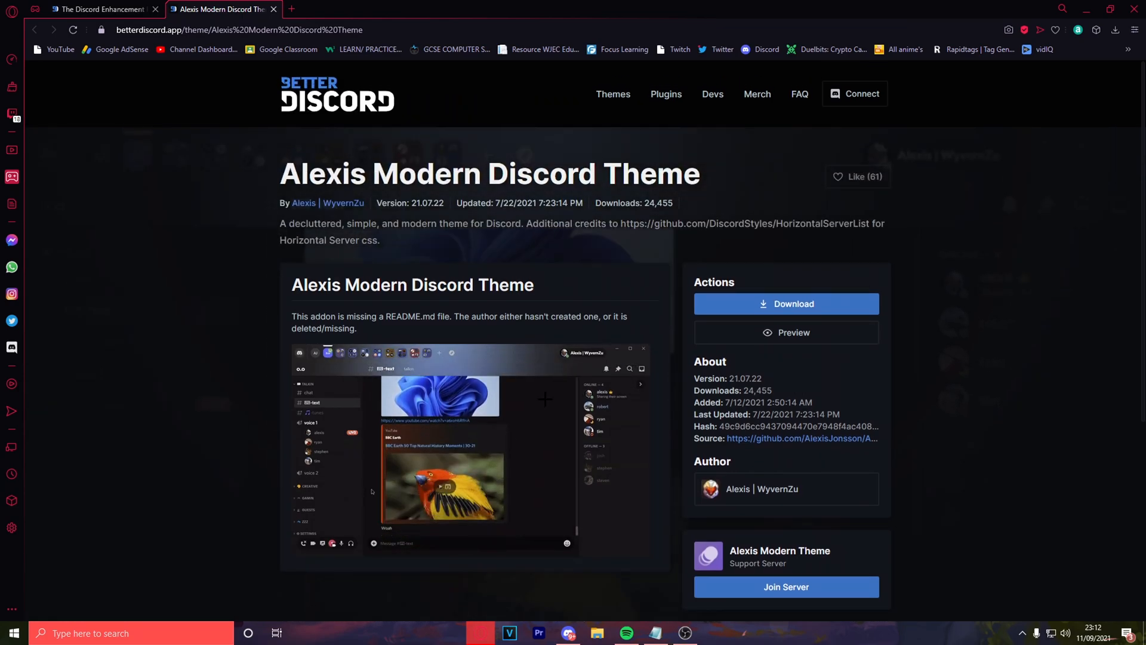
scroll(down, 3)
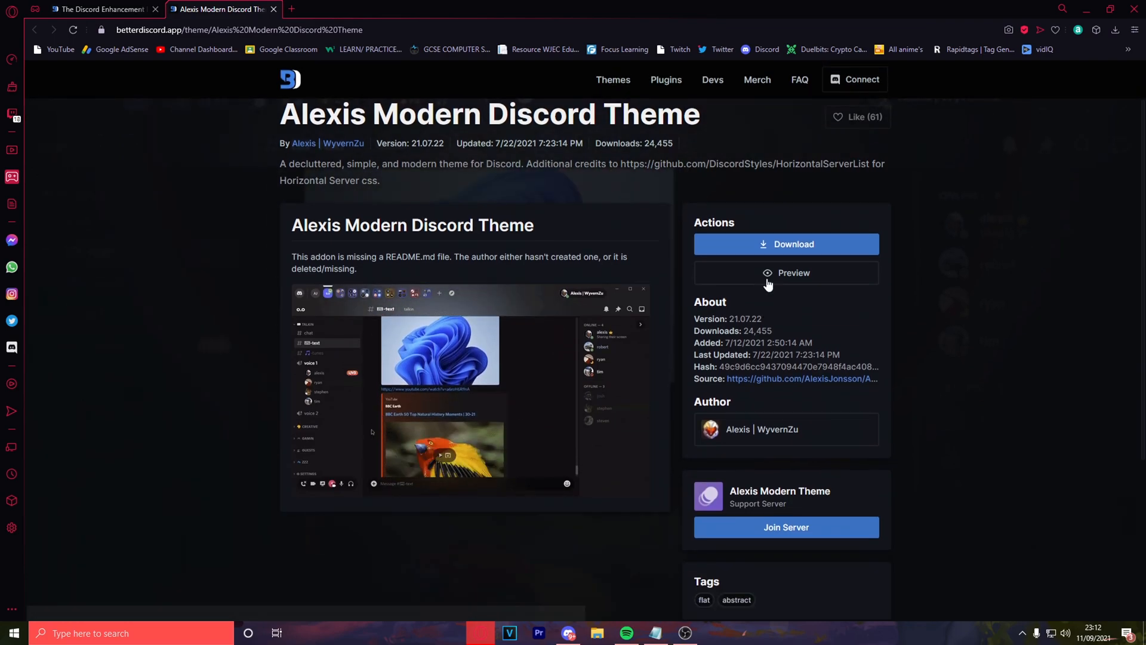
click(785, 272)
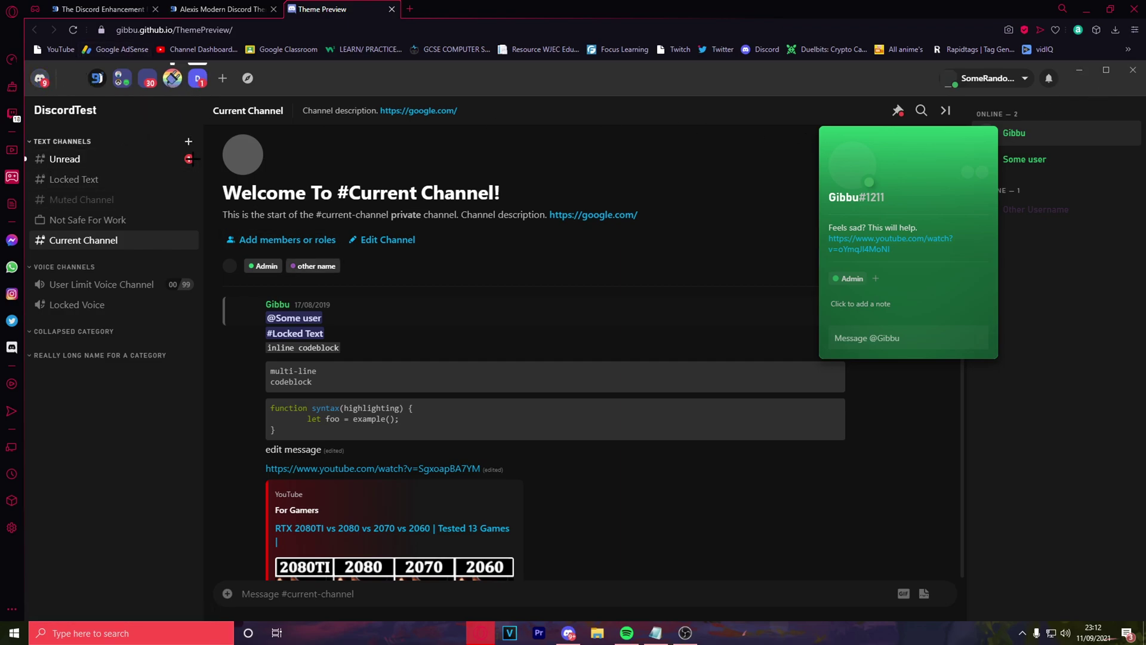
- Look through the theme preview, then download the Alexis Modern Discord Theme
scroll(down, 3)
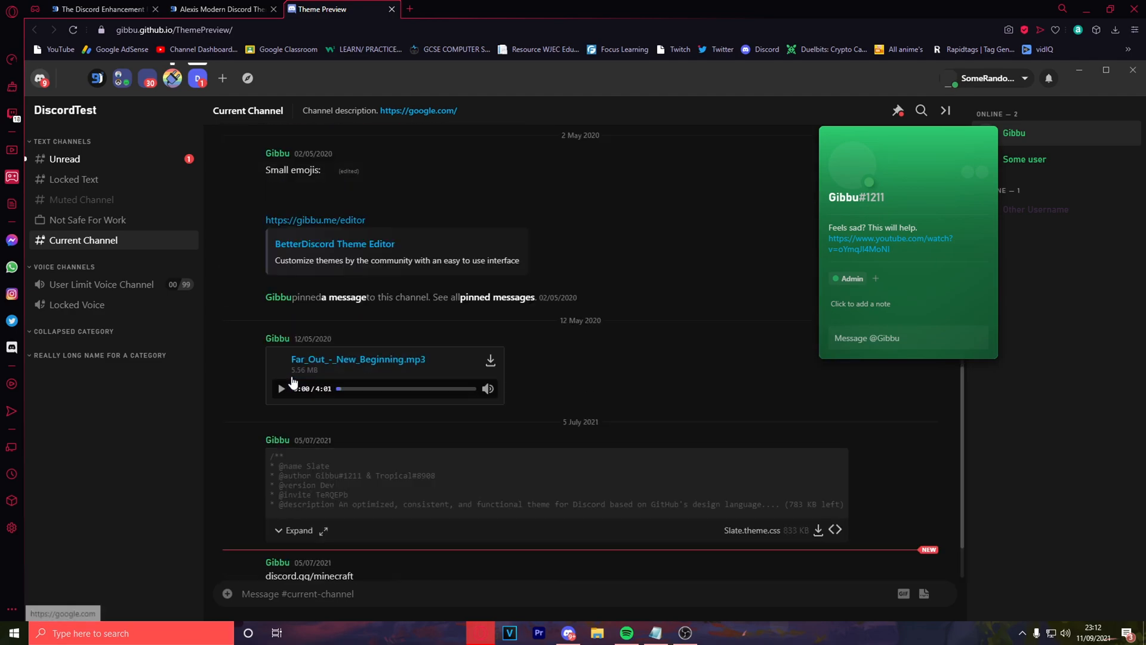
scroll(down, 3)
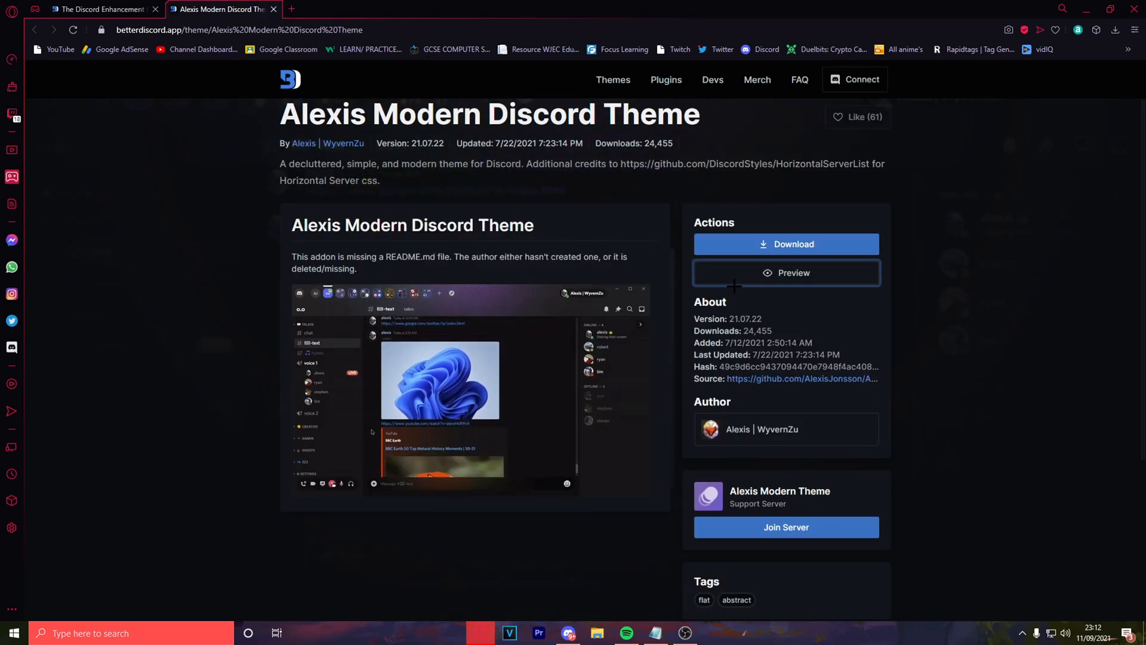
scroll(up, 3)
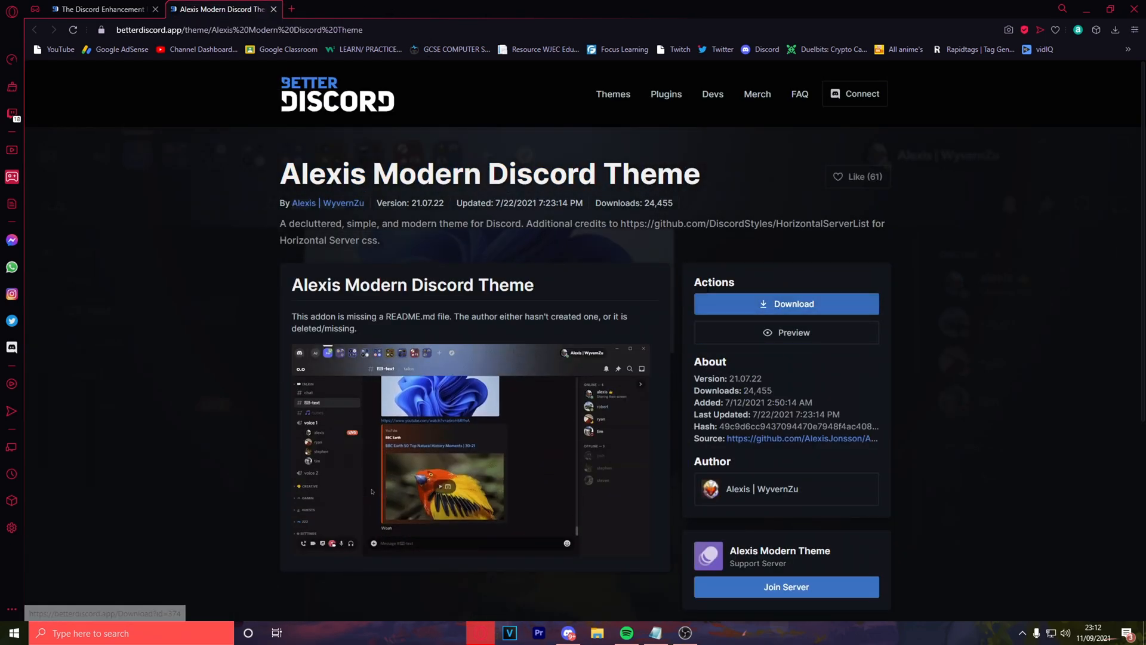
click(786, 304)
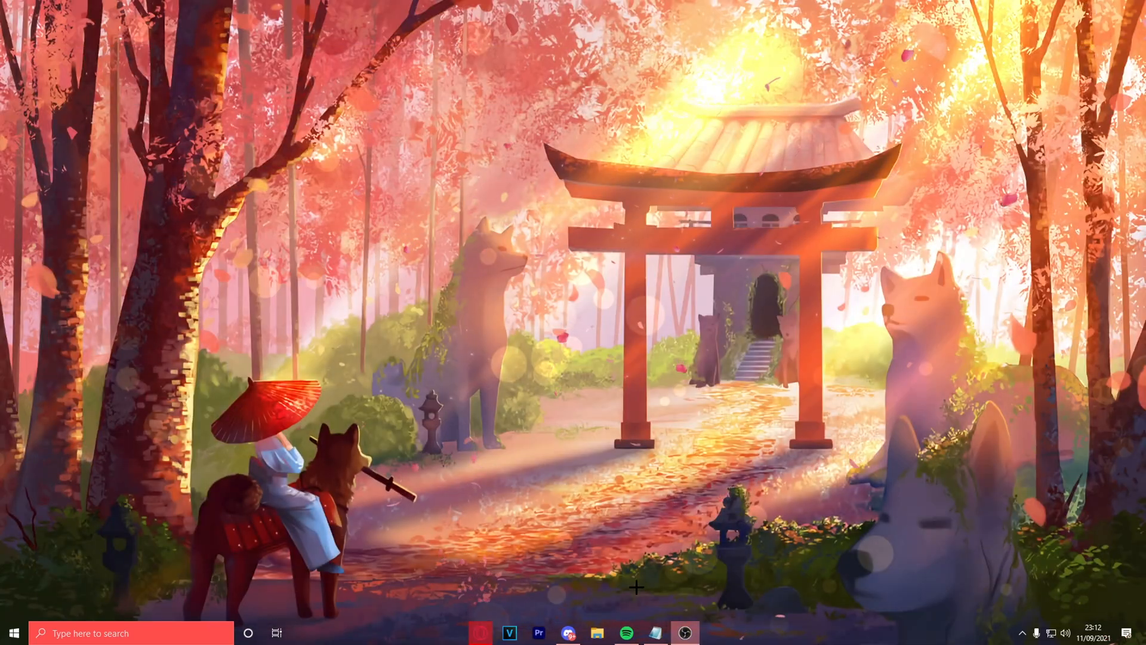
- Reopen Discord and go to User Settings > BetterDiscord > Themes
click(568, 632)
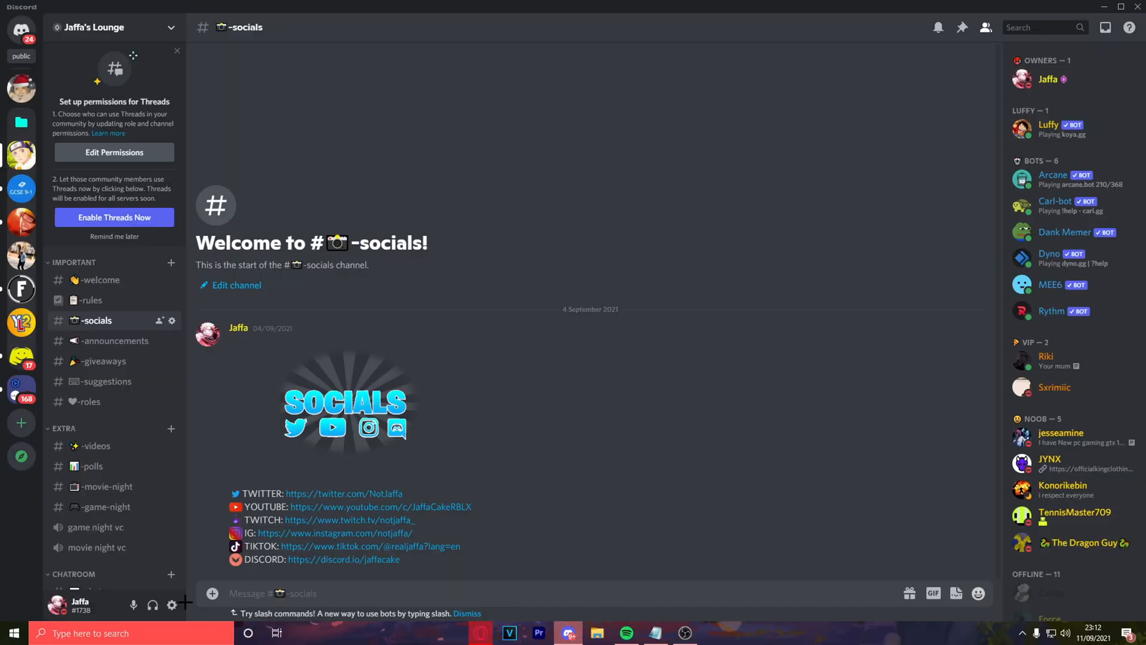
mouse_move(173, 605)
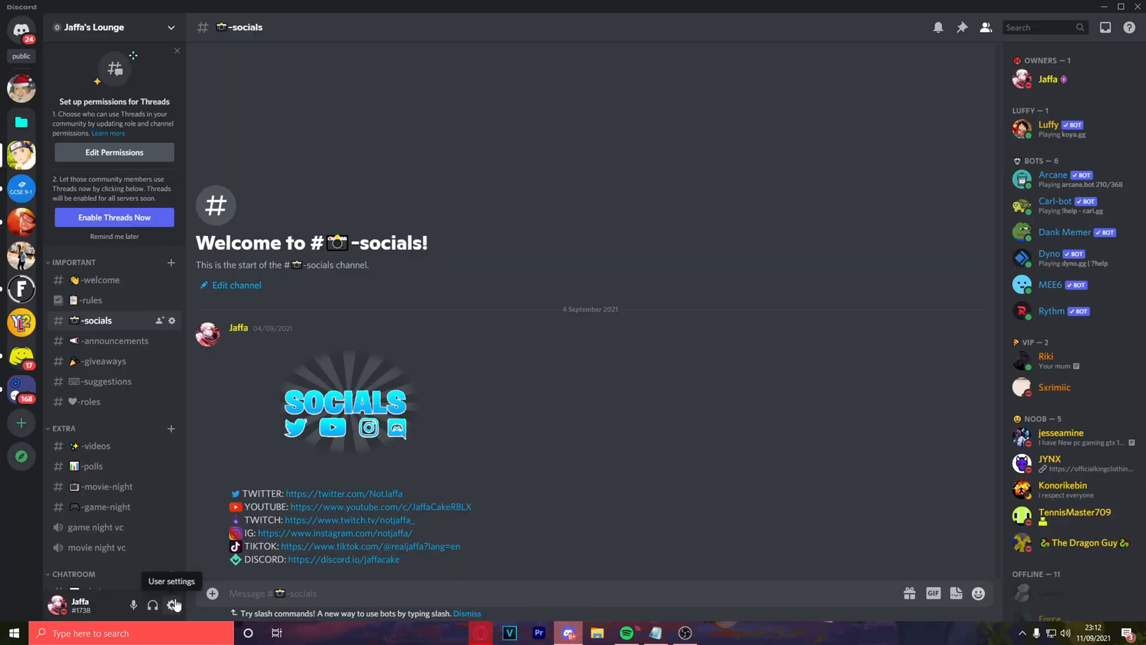
click(174, 604)
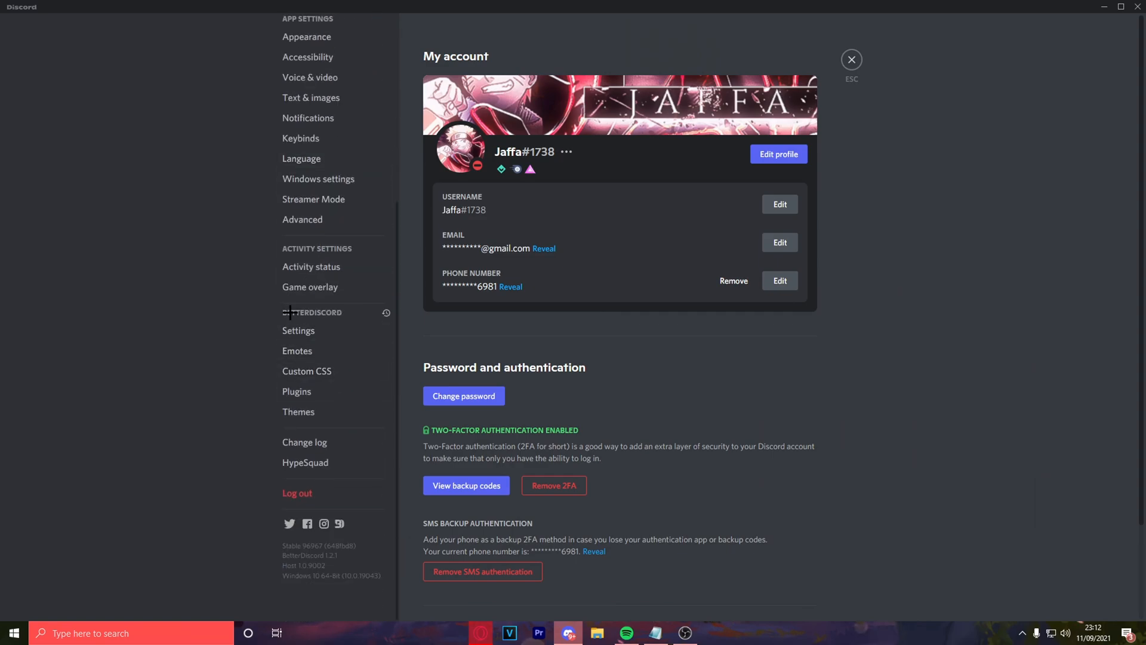
mouse_move(314, 411)
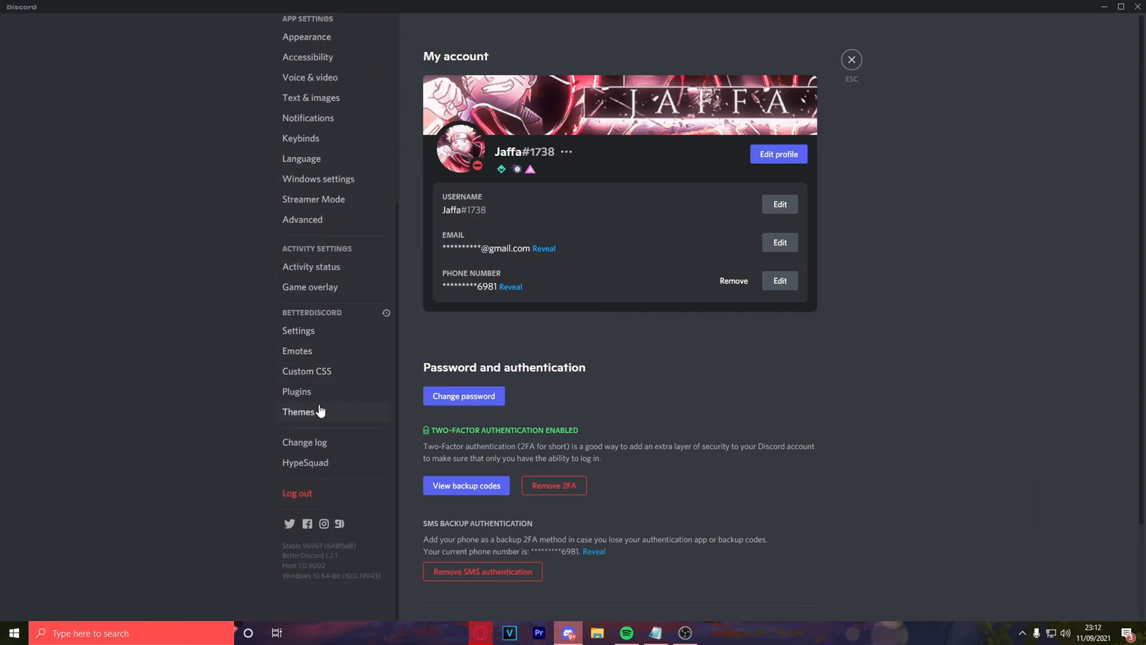
click(297, 412)
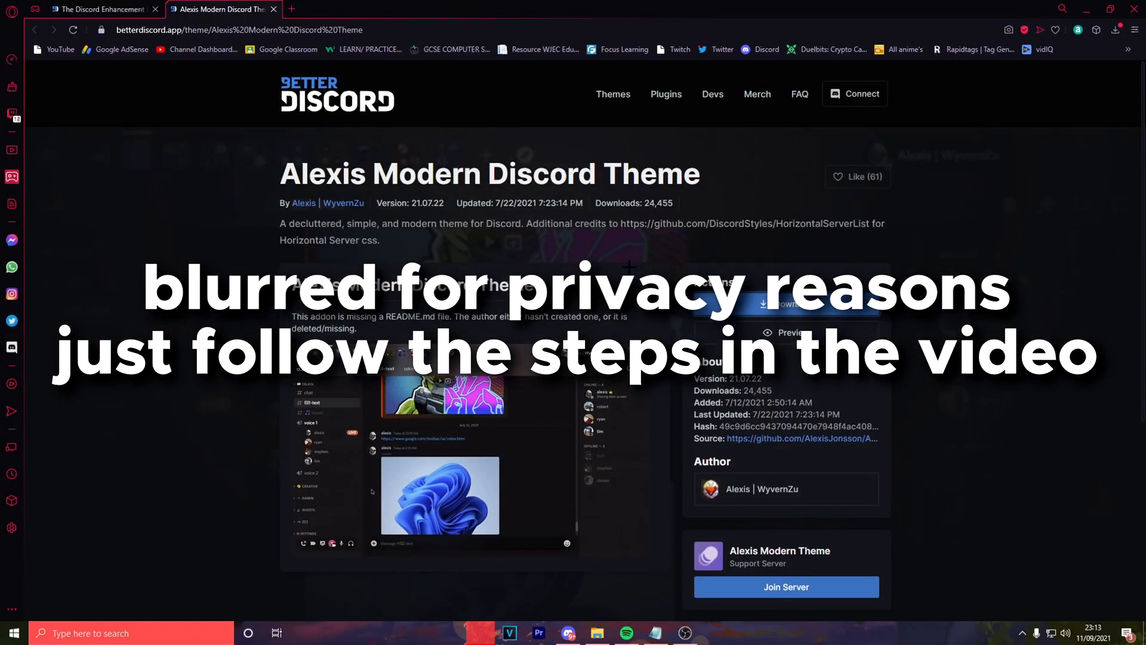
click(1125, 29)
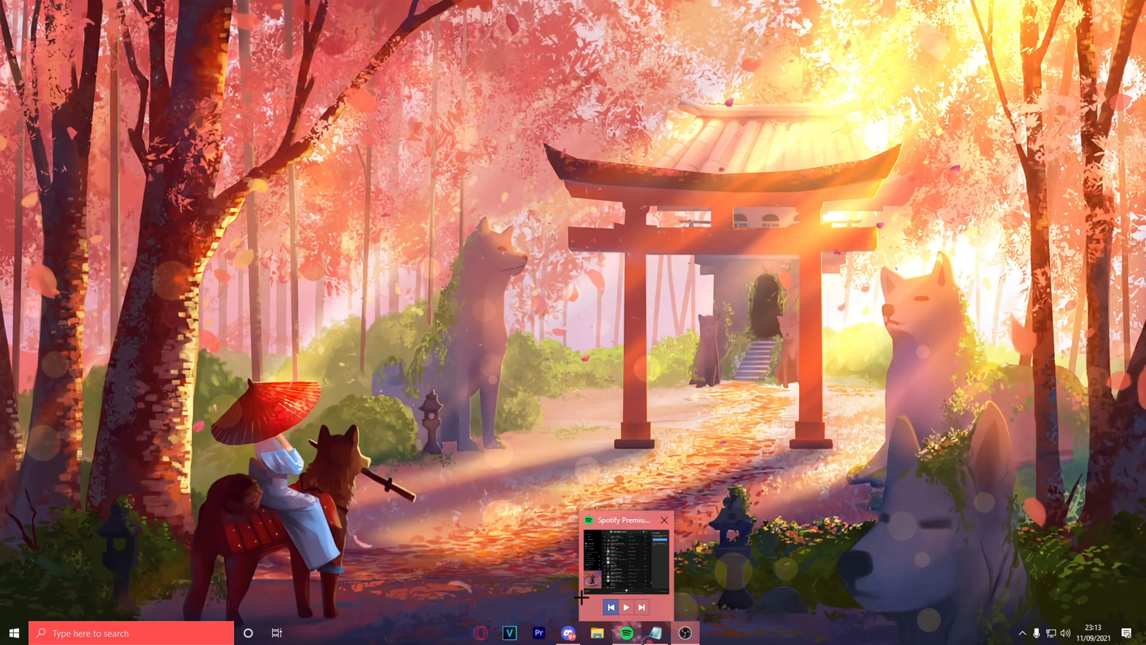
- Restore Discord and switch on the Alexis Modern Discord Theme toggle in Themes
click(567, 633)
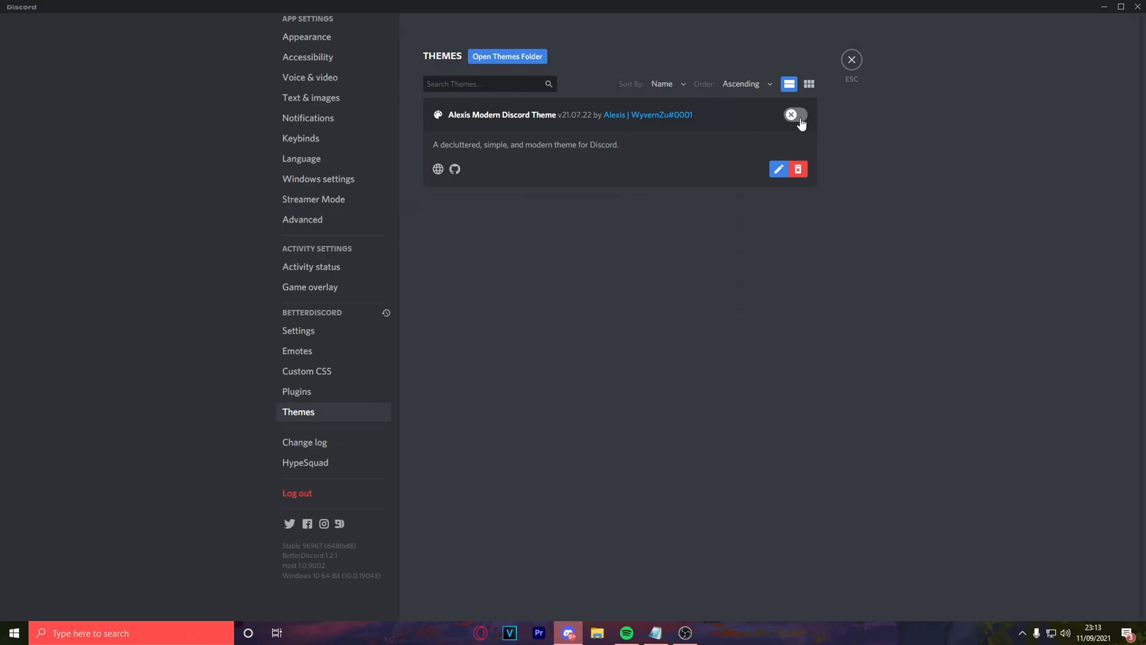
click(792, 114)
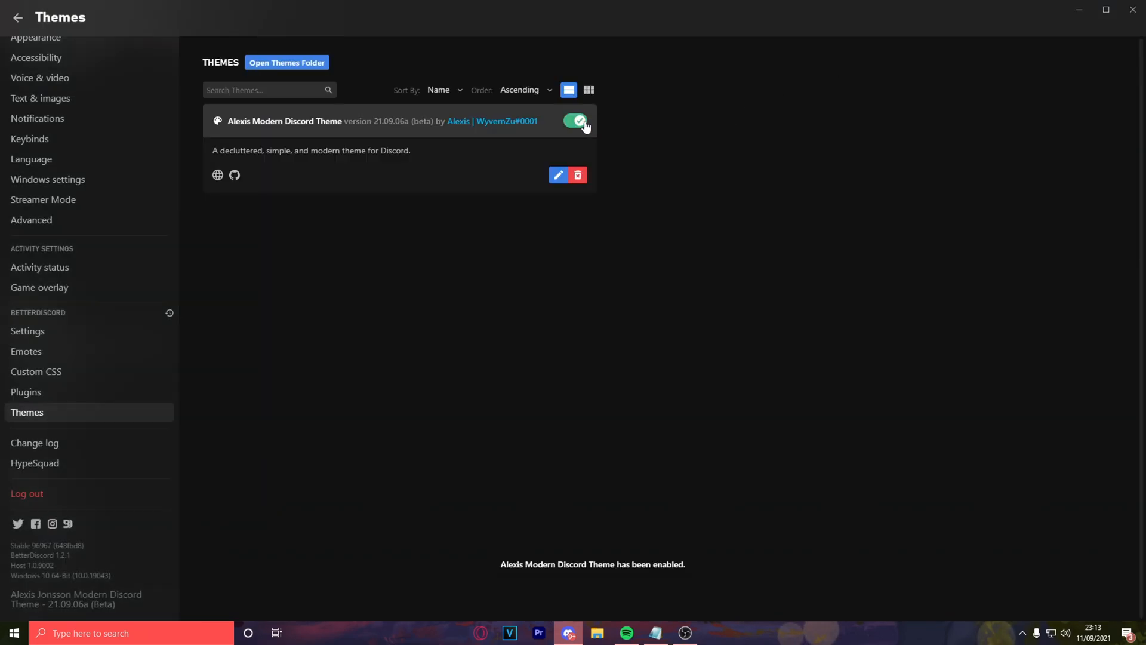
click(578, 121)
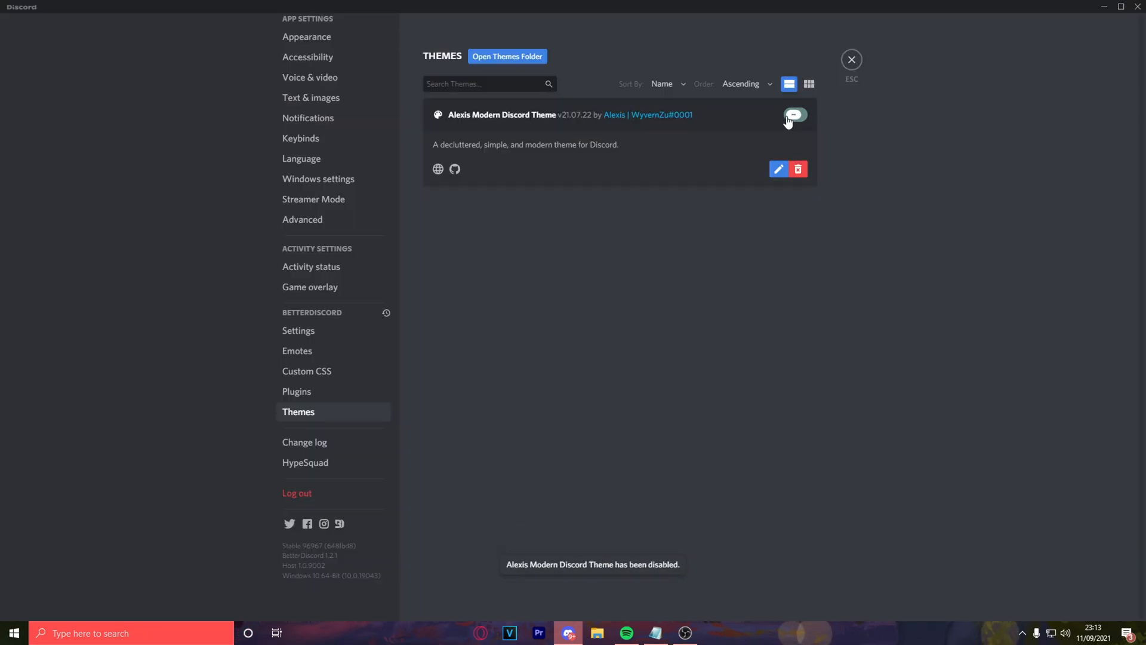
click(794, 114)
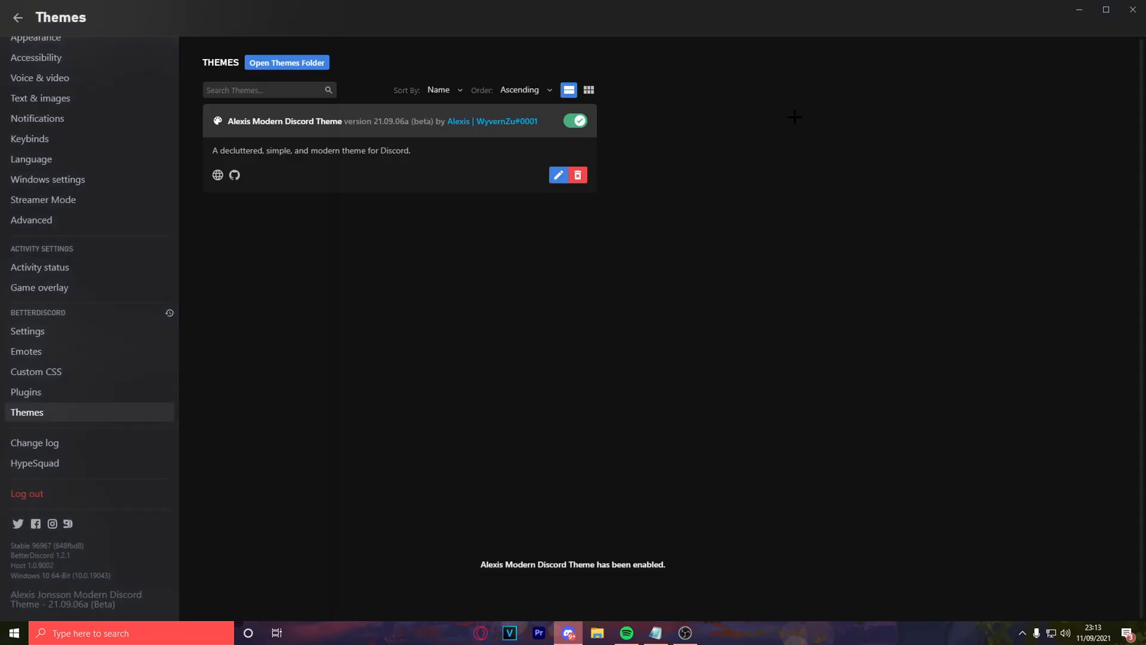
scroll(up, 3)
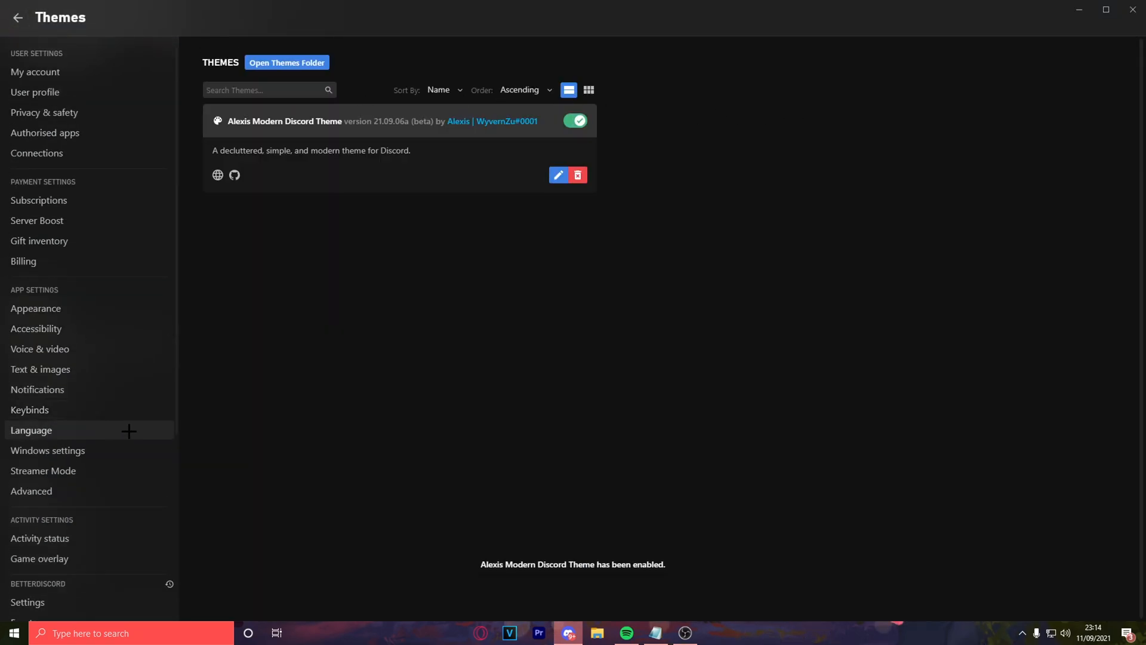
scroll(down, 3)
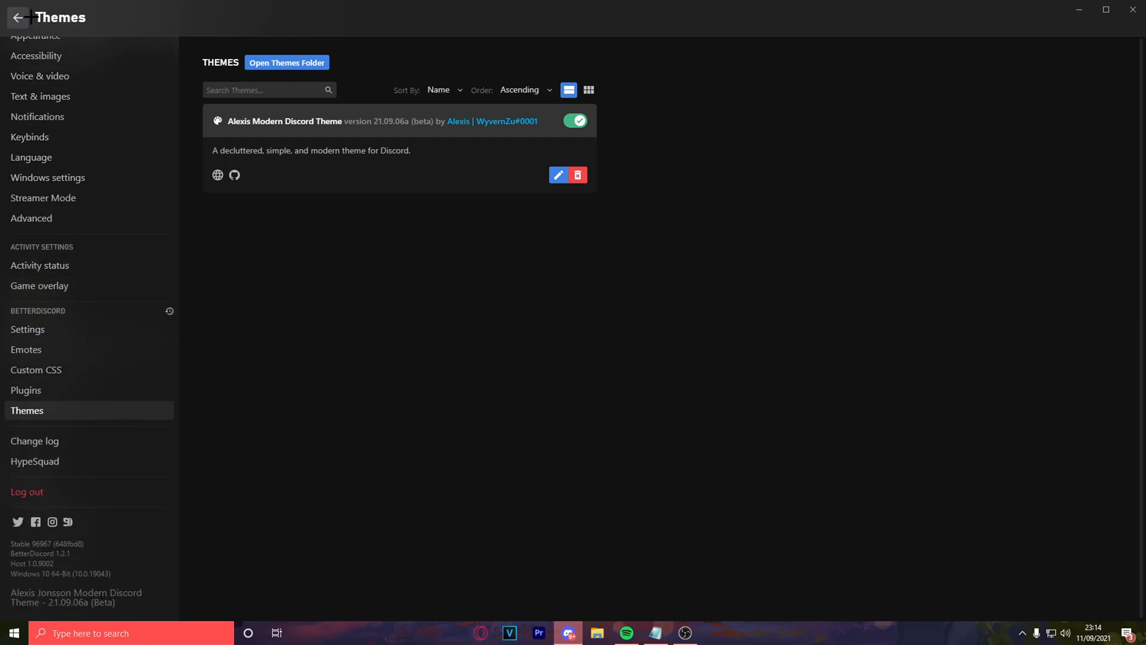
click(16, 17)
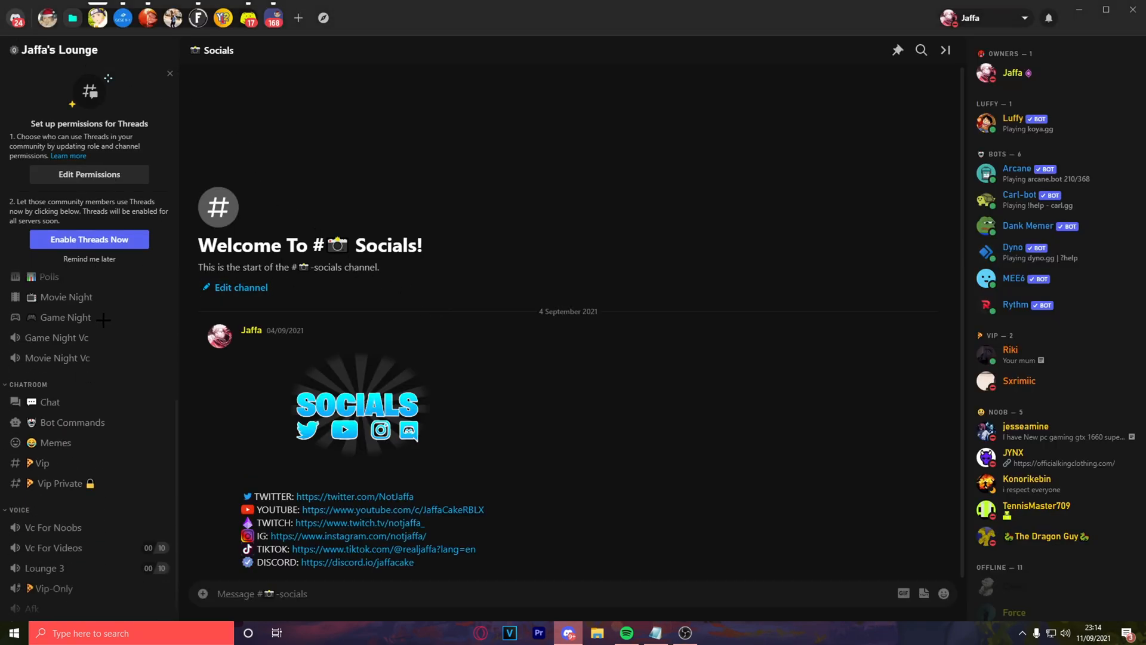
scroll(up, 3)
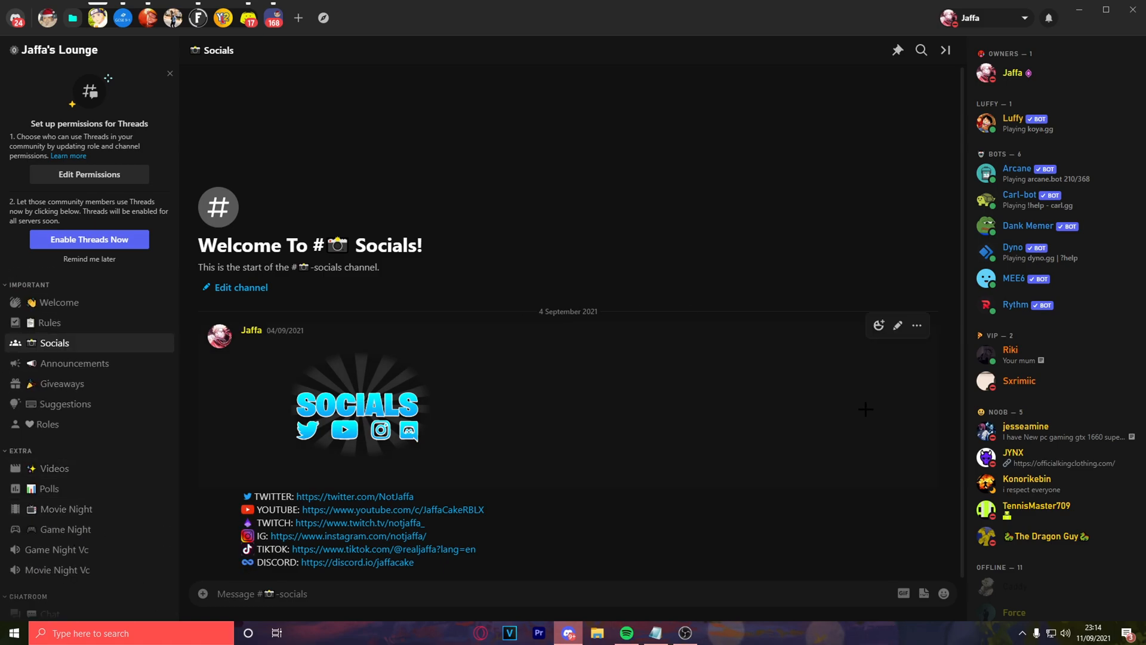
mouse_move(371, 159)
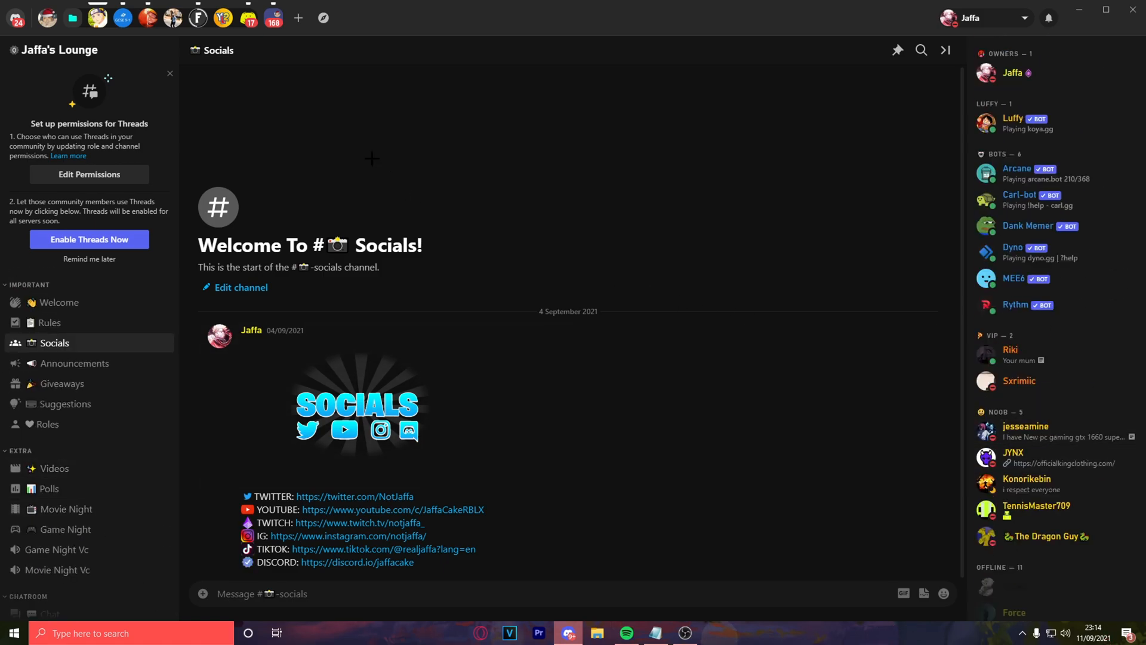
mouse_move(223, 18)
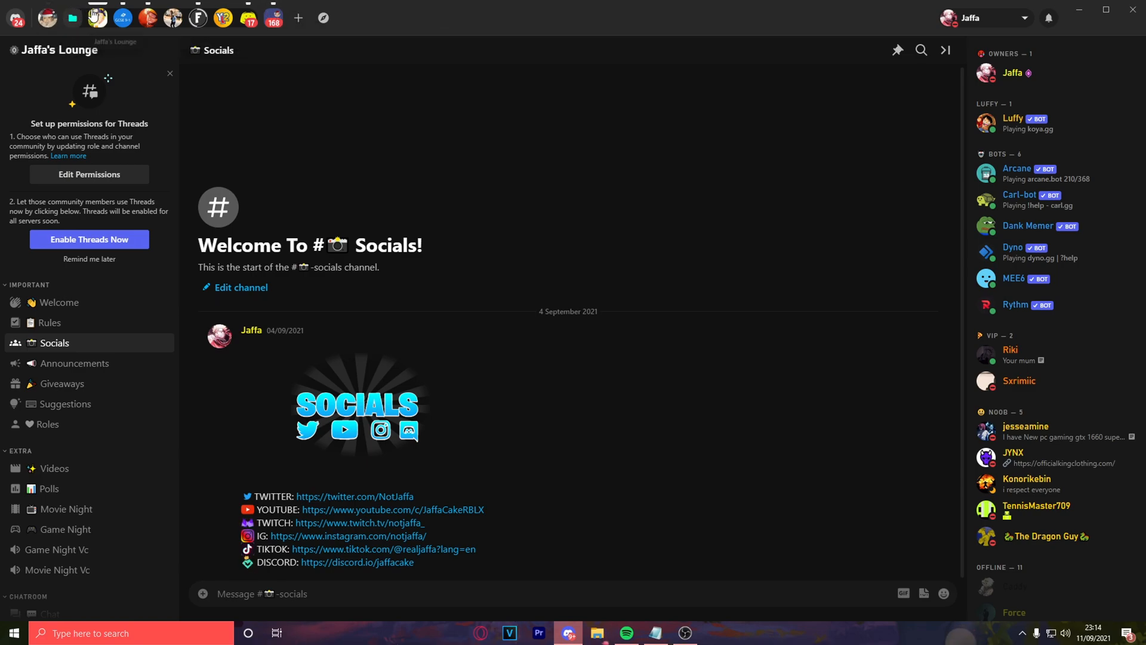
mouse_move(58, 302)
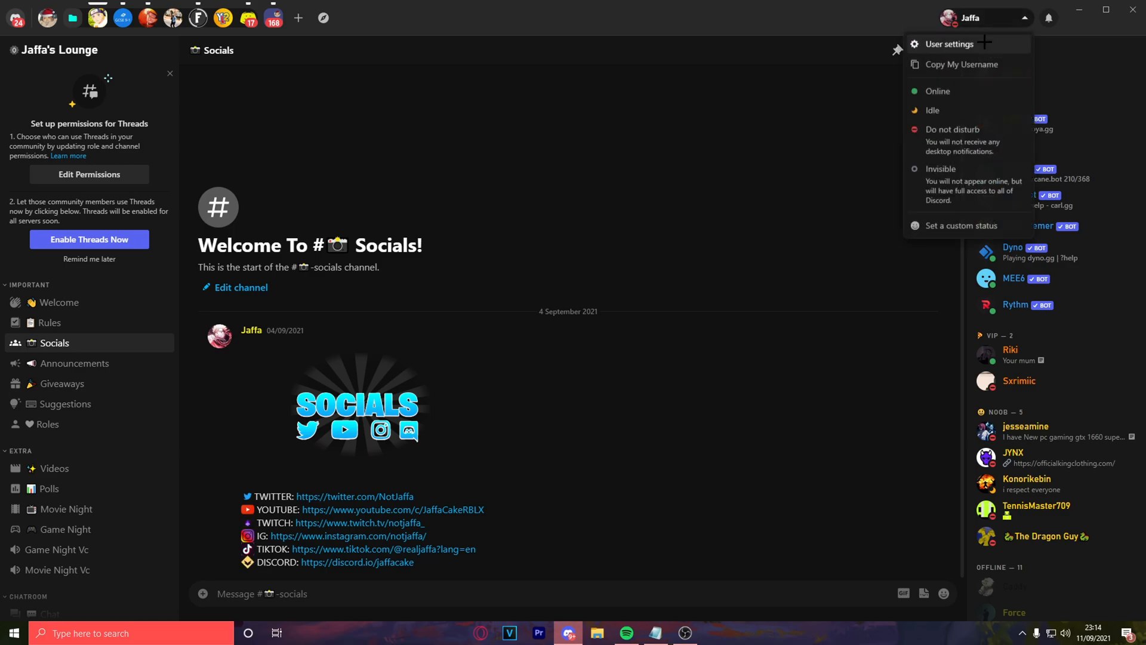
click(950, 44)
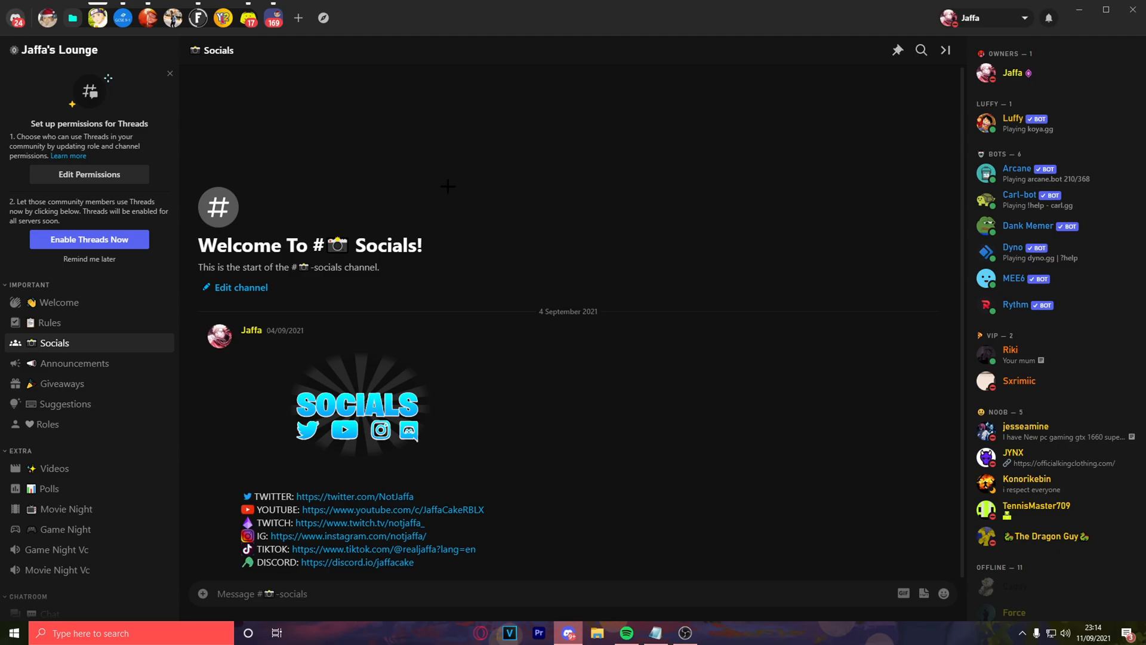
mouse_move(454, 554)
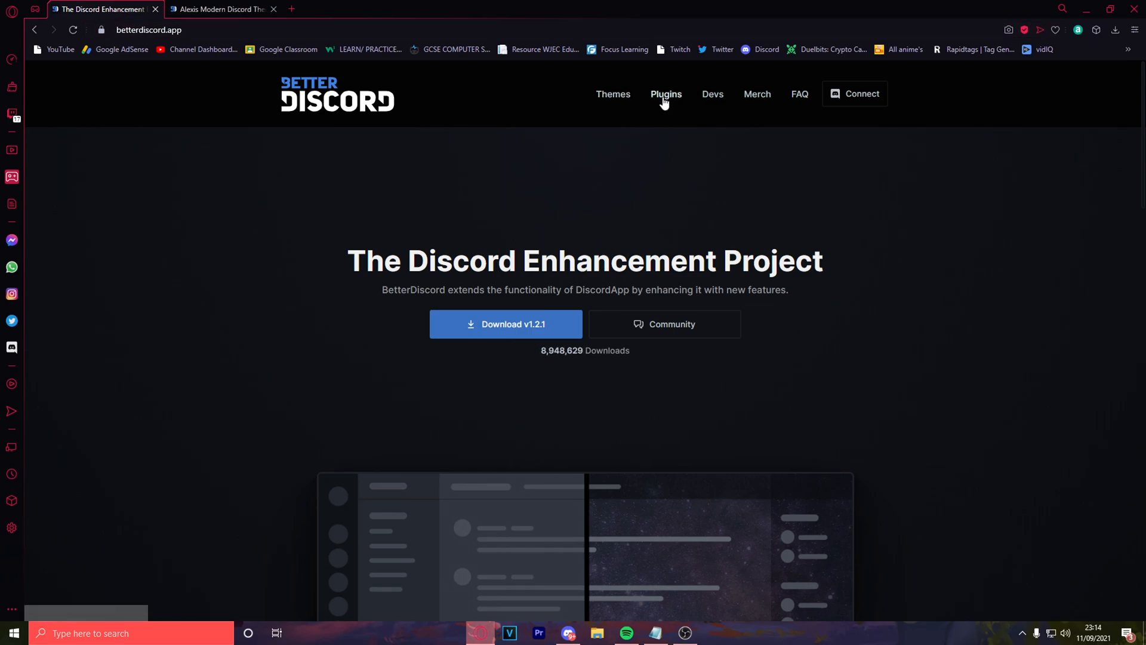
- Download the SpotifyControls plugin from the BetterDiscord plugins catalogue
click(665, 93)
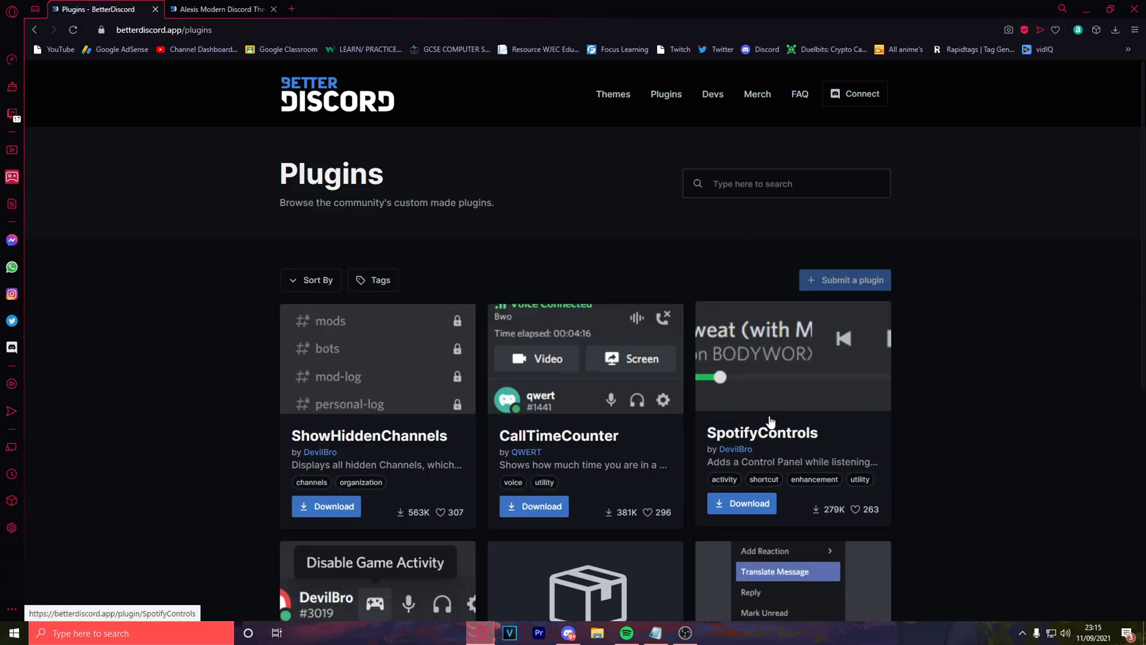
click(742, 506)
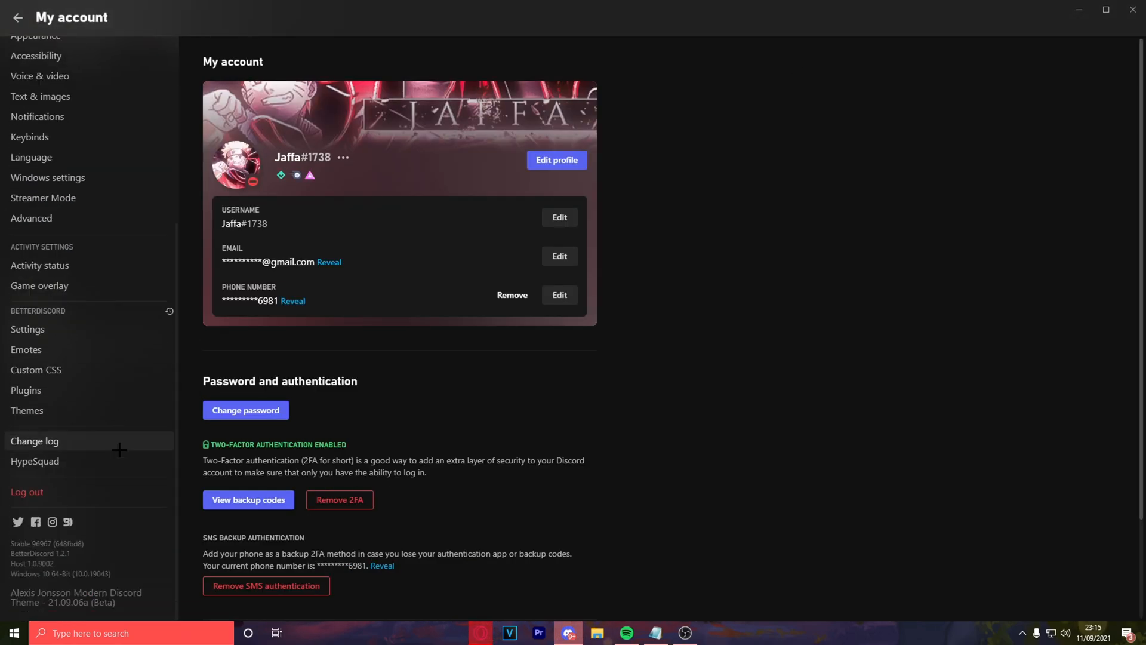
mouse_move(25, 390)
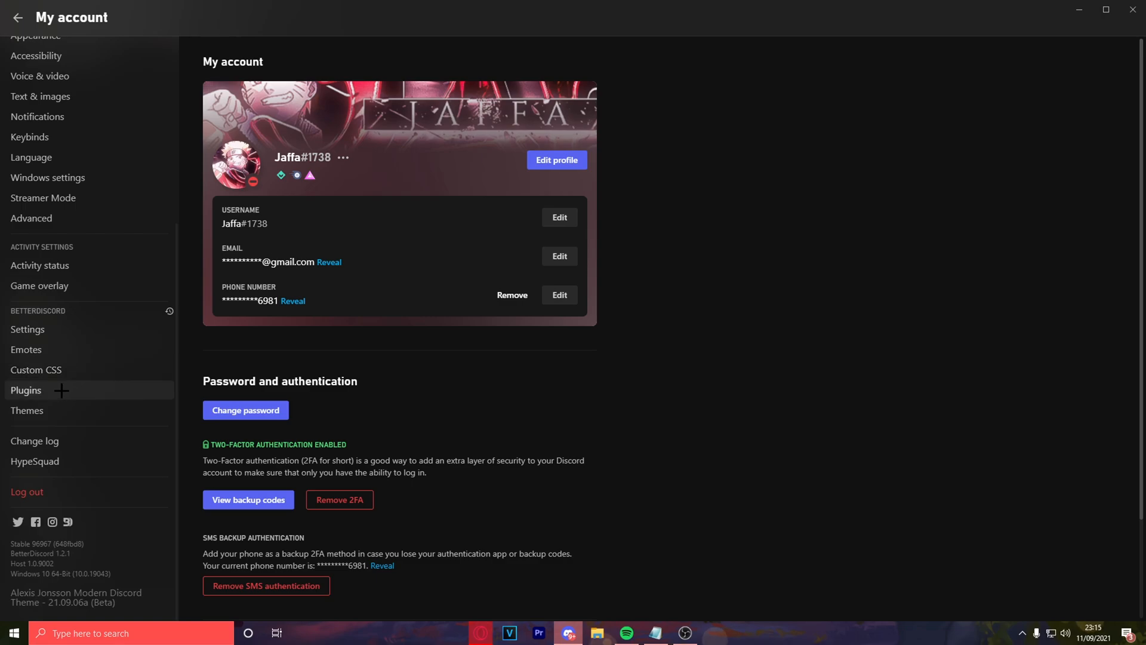
- Enable the BDFDB library and SpotifyControls in BetterDiscord's installed plugins list
click(26, 390)
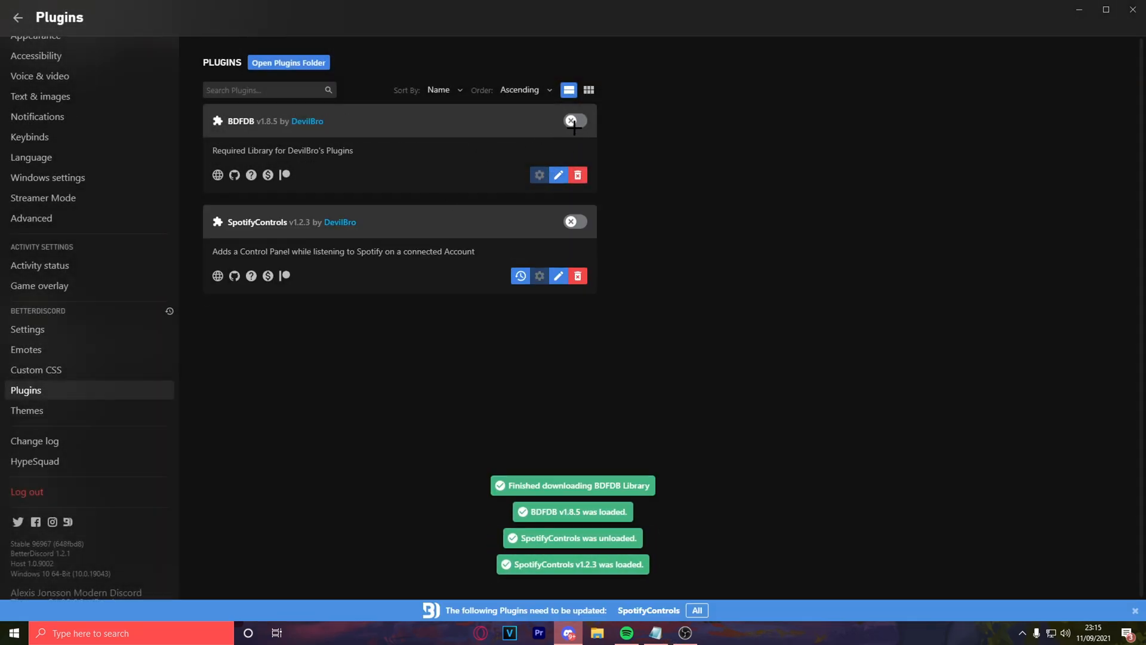
click(576, 120)
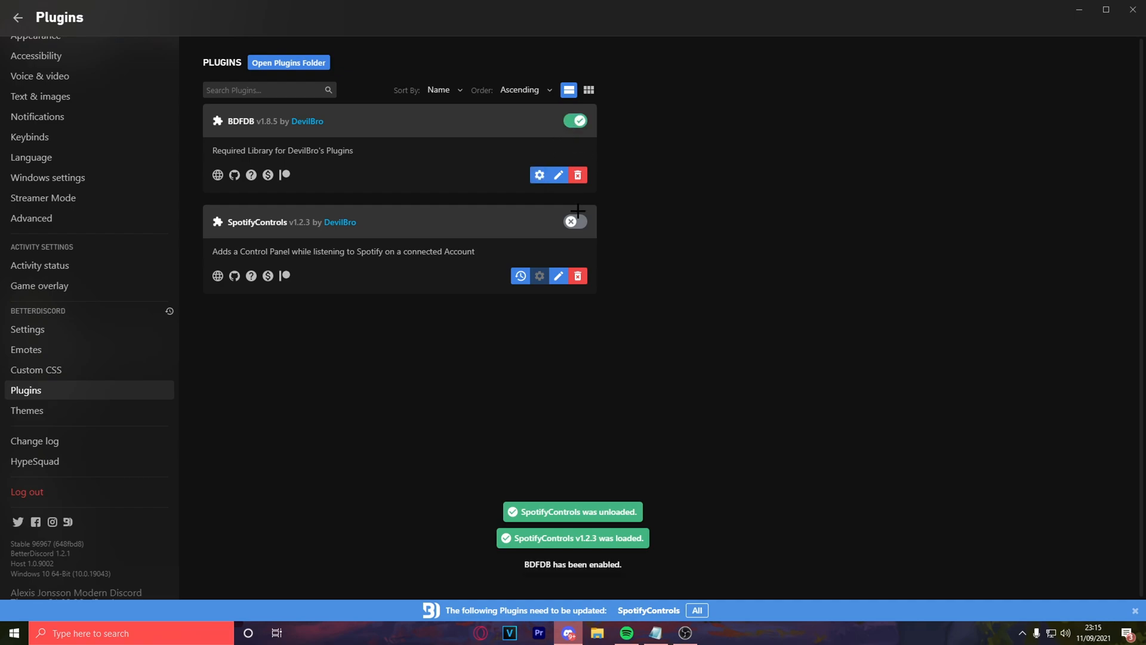
click(520, 276)
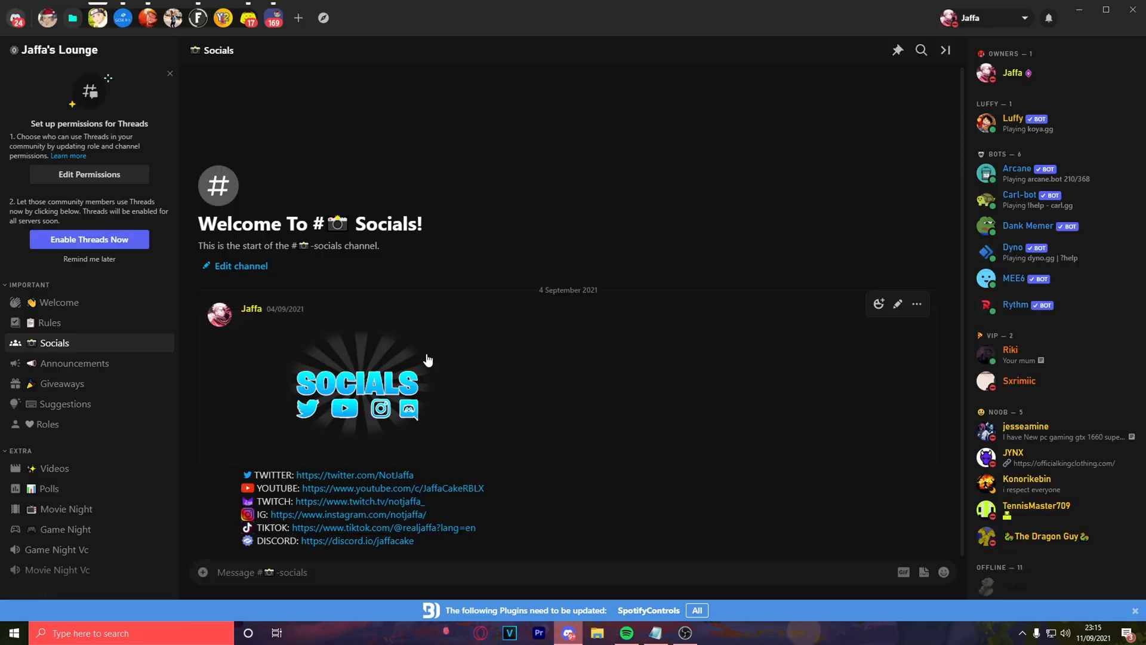
- In Spotify, open the non copyright lofi stream playlist and play Hanging Lanterns
click(625, 632)
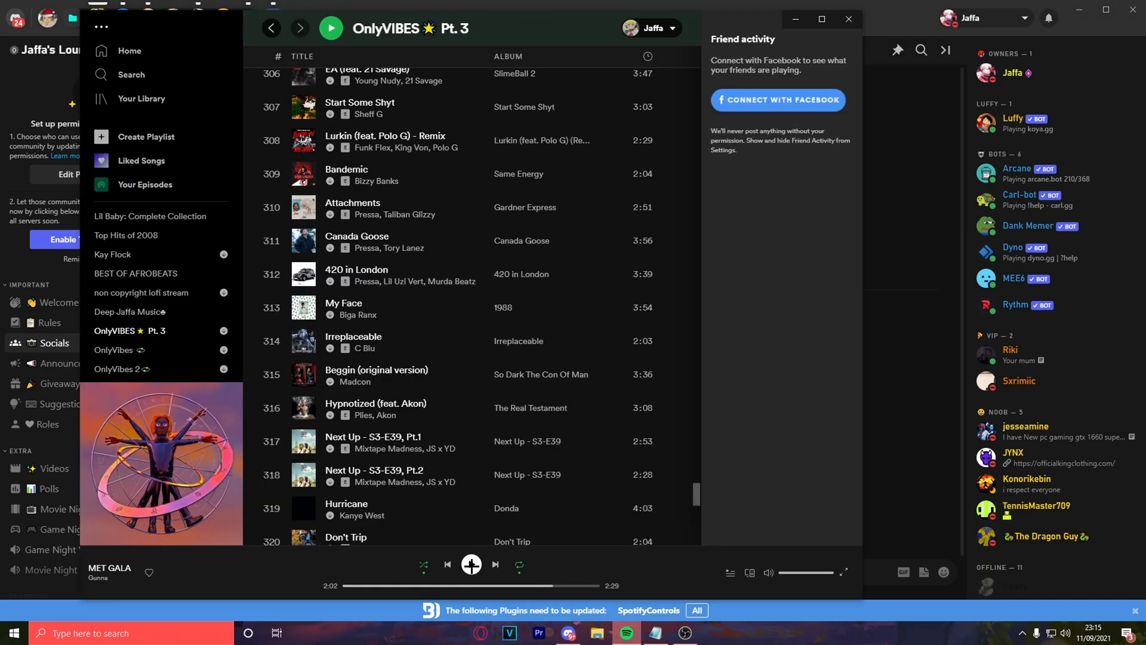
click(471, 564)
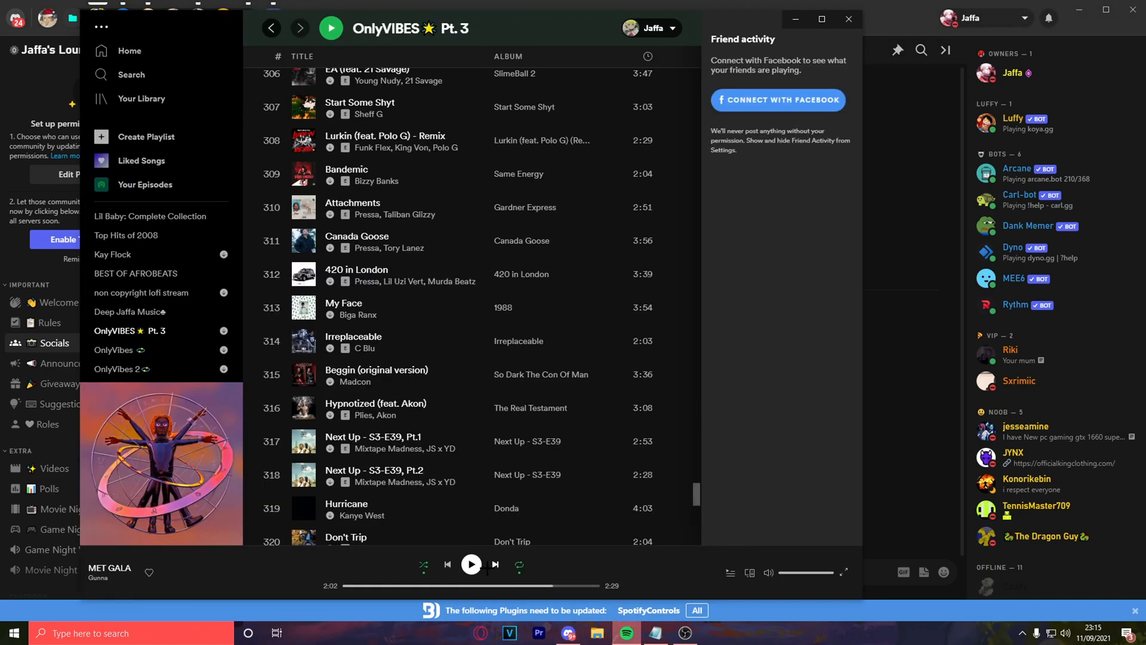
scroll(down, 3)
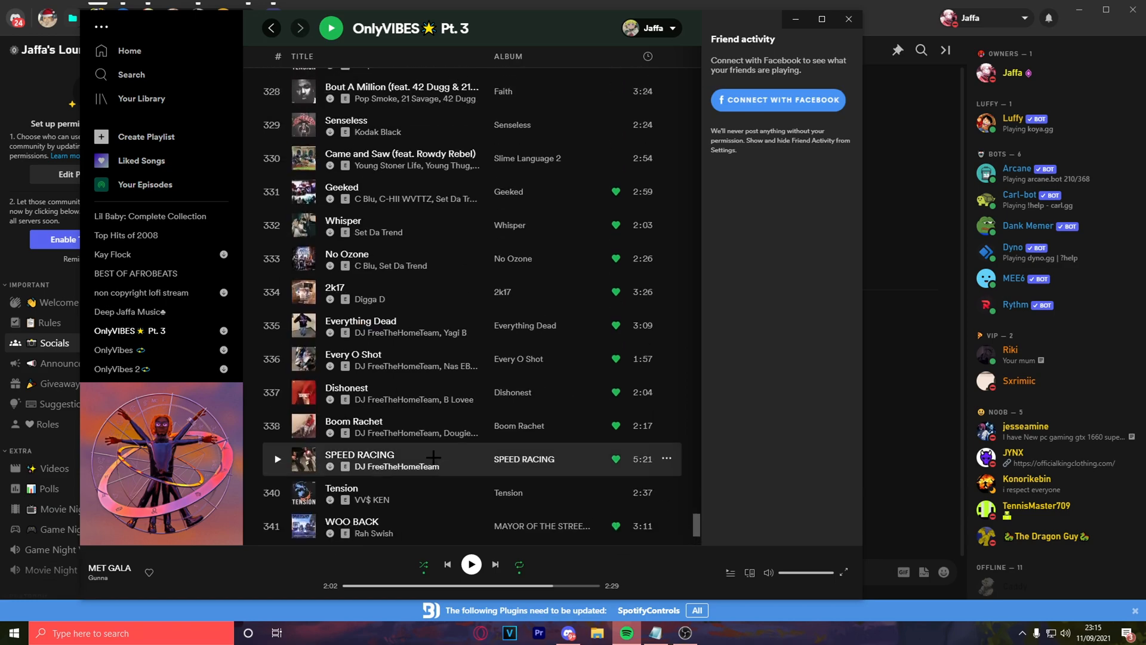
scroll(up, 3)
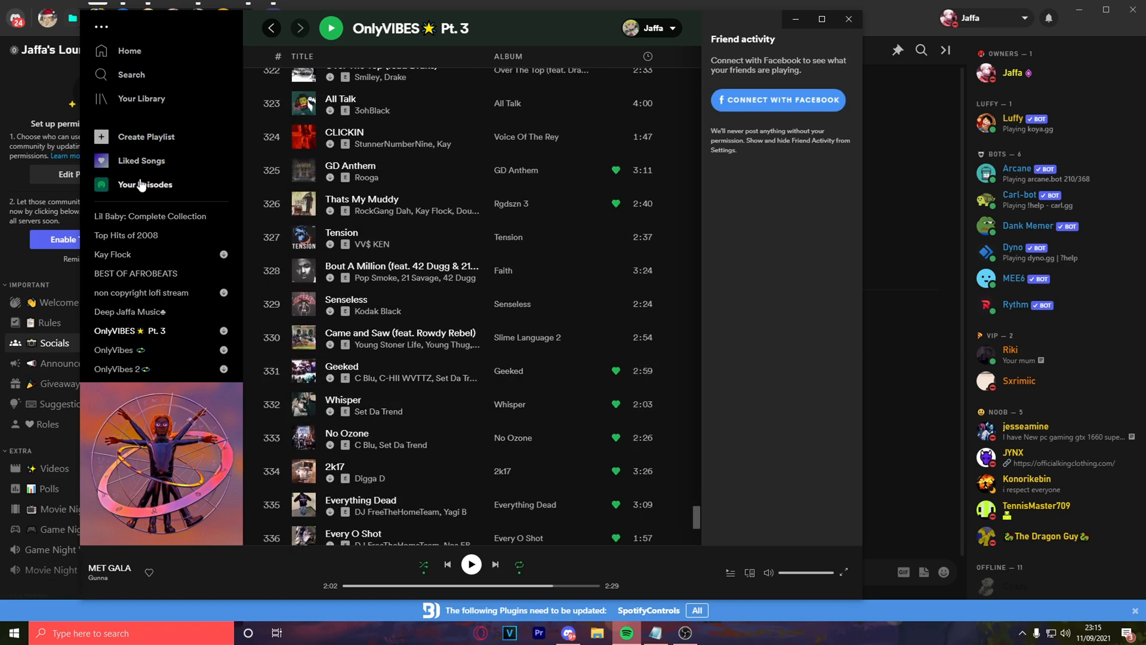
click(140, 292)
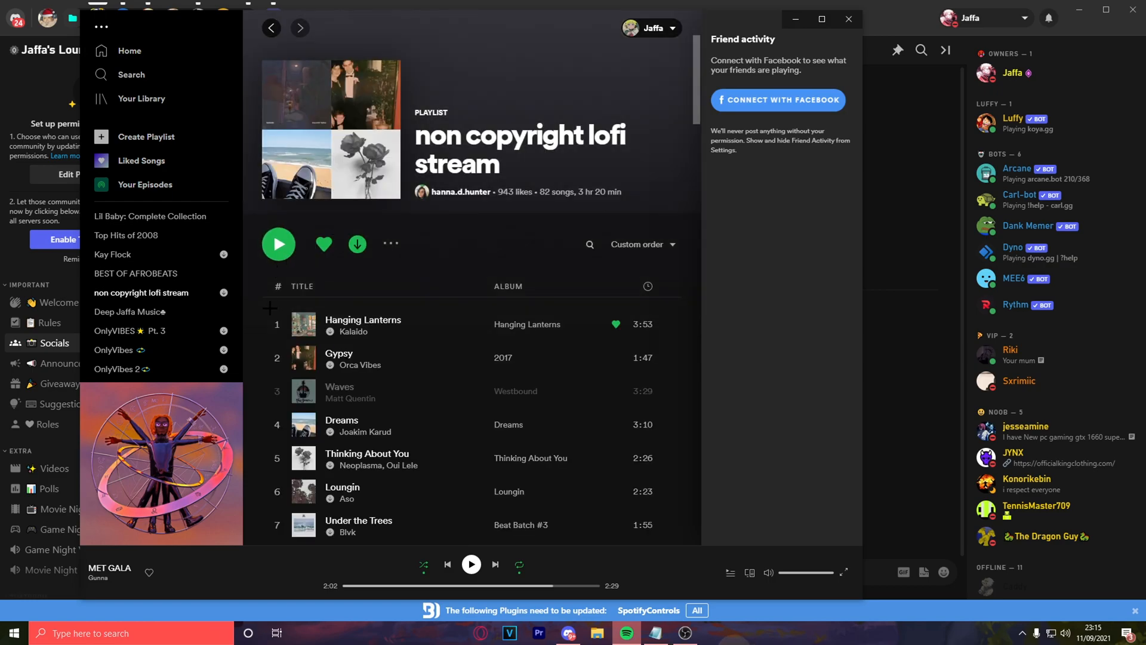
click(278, 244)
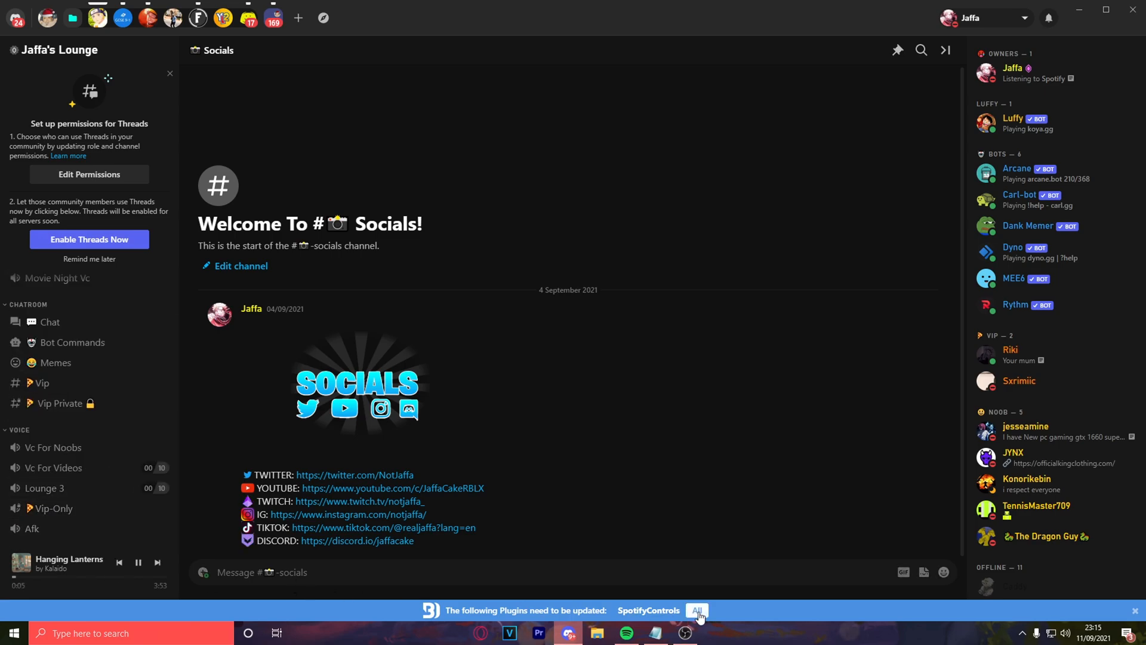
- Update SpotifyControls from the banner and use the sidebar player controls
click(695, 610)
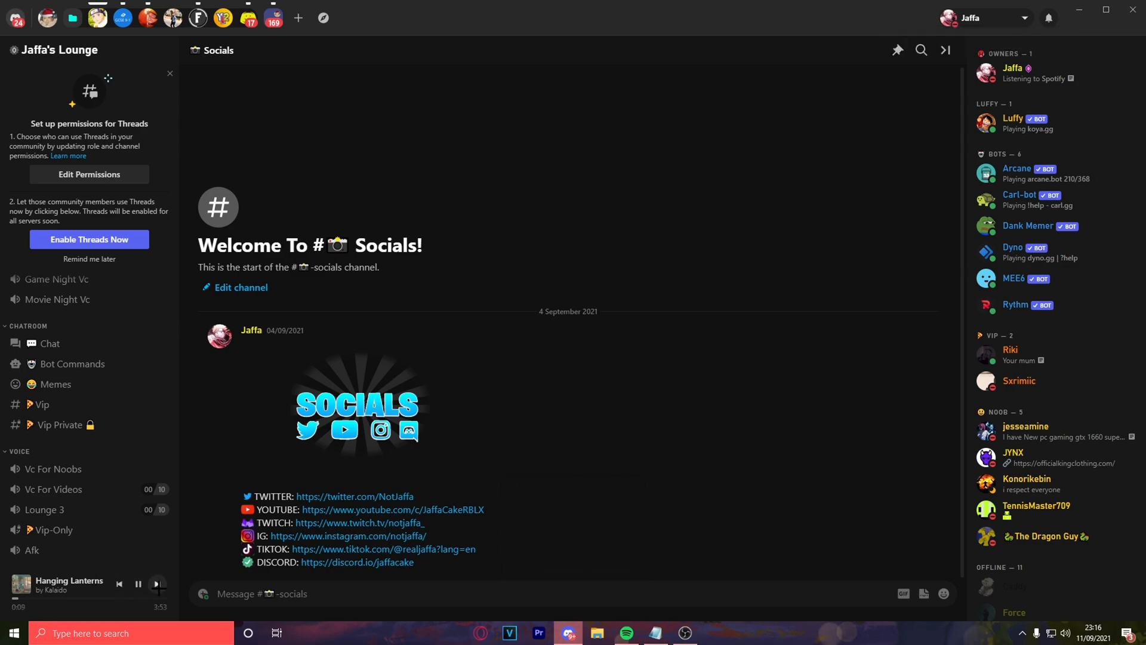
click(158, 583)
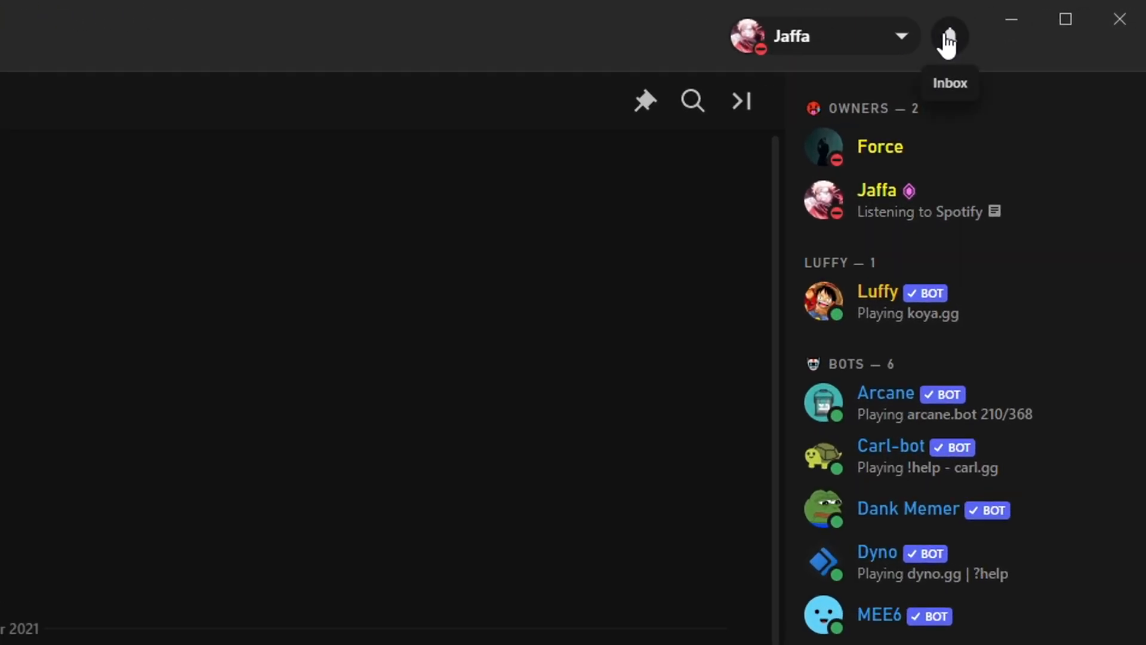
mouse_move(971, 56)
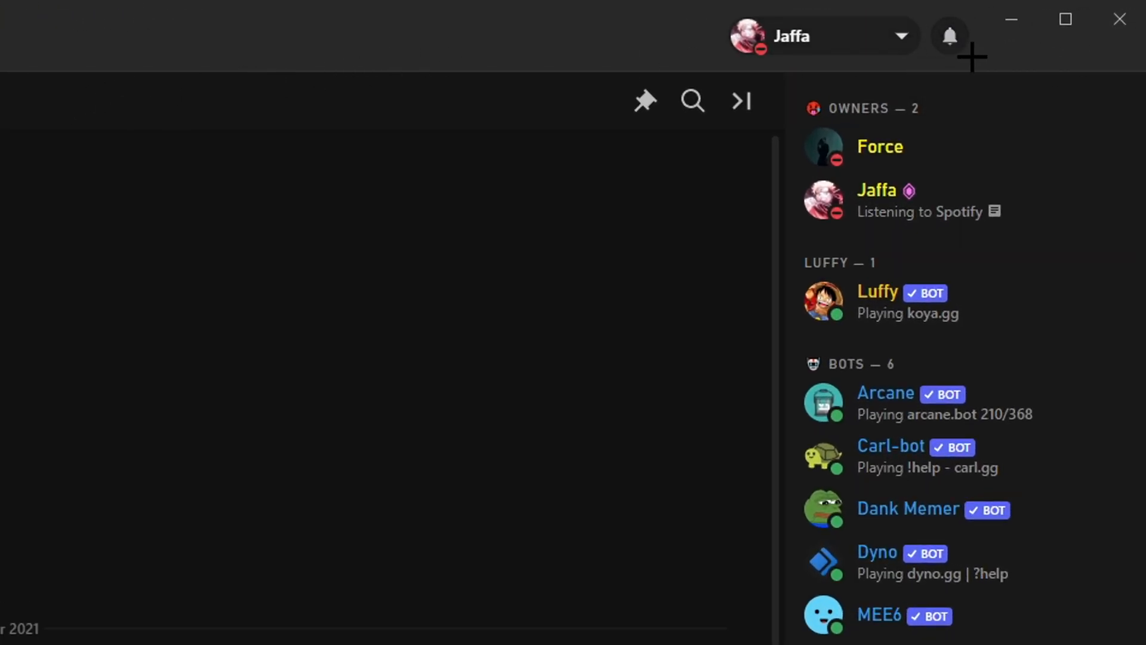
mouse_move(950, 36)
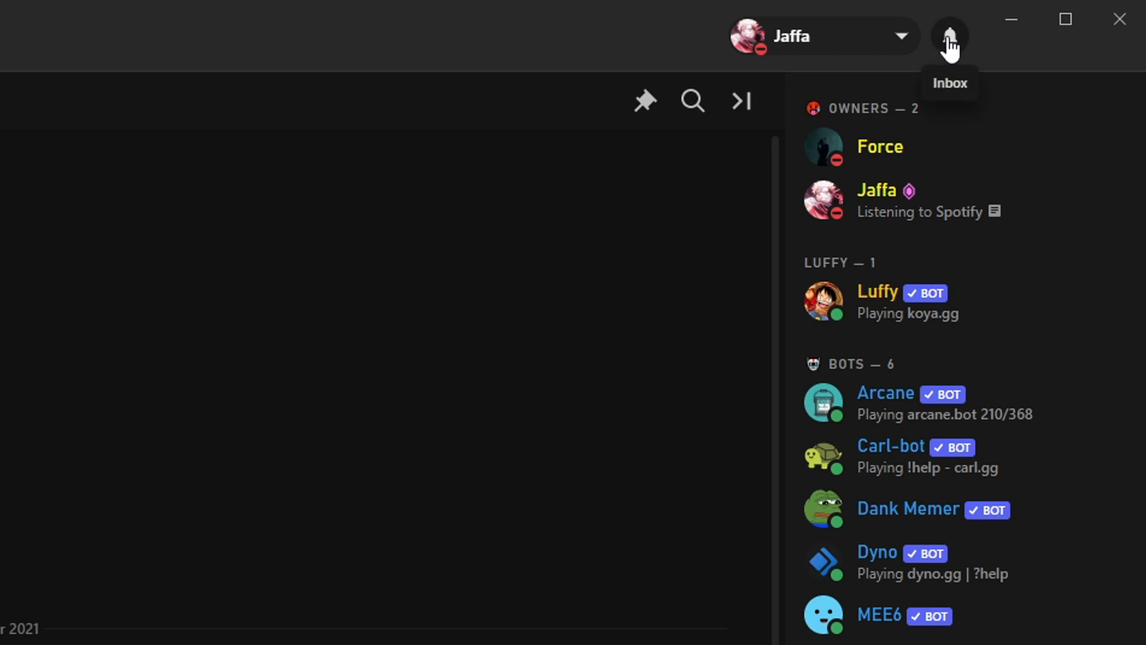
click(950, 36)
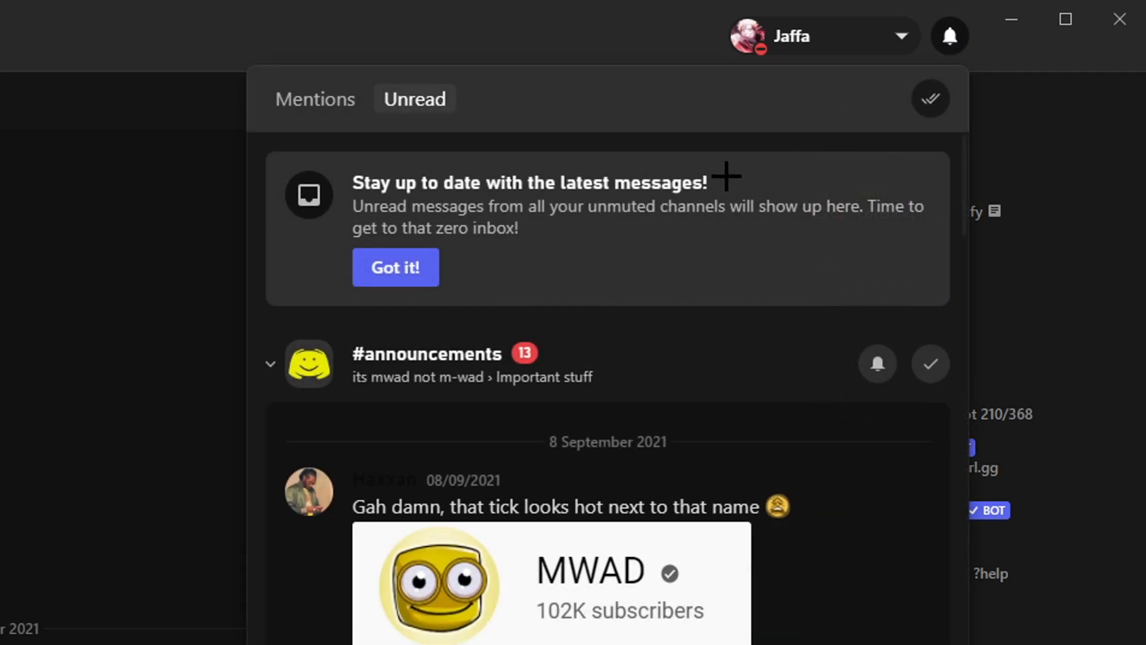
mouse_move(316, 364)
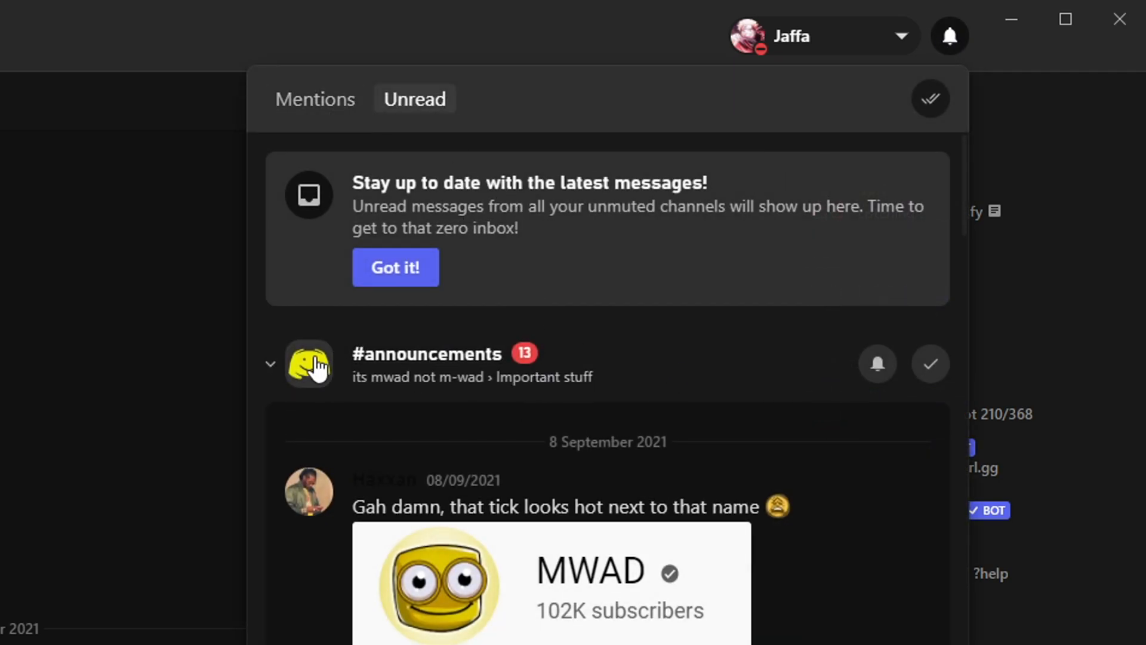
mouse_move(273, 371)
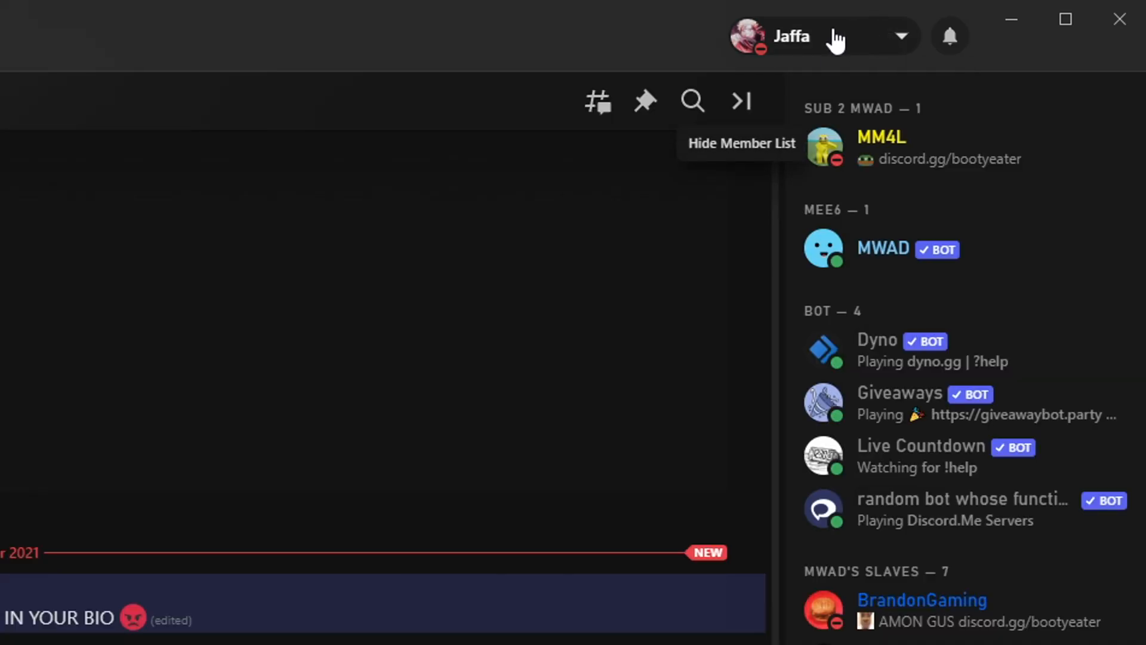
click(950, 36)
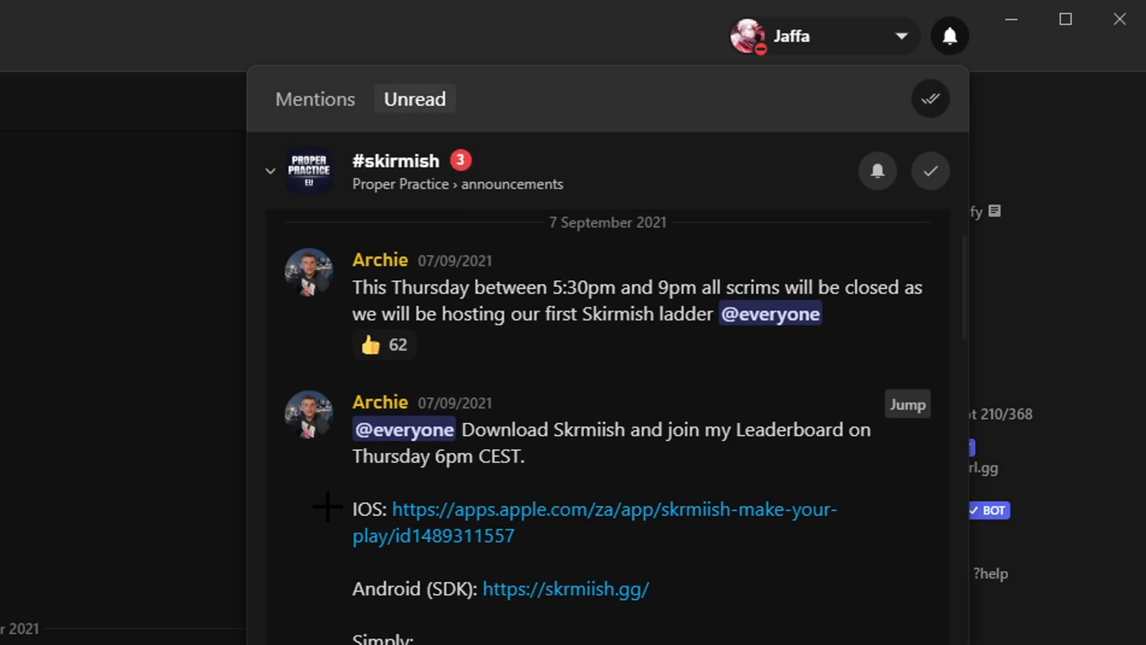
scroll(down, 3)
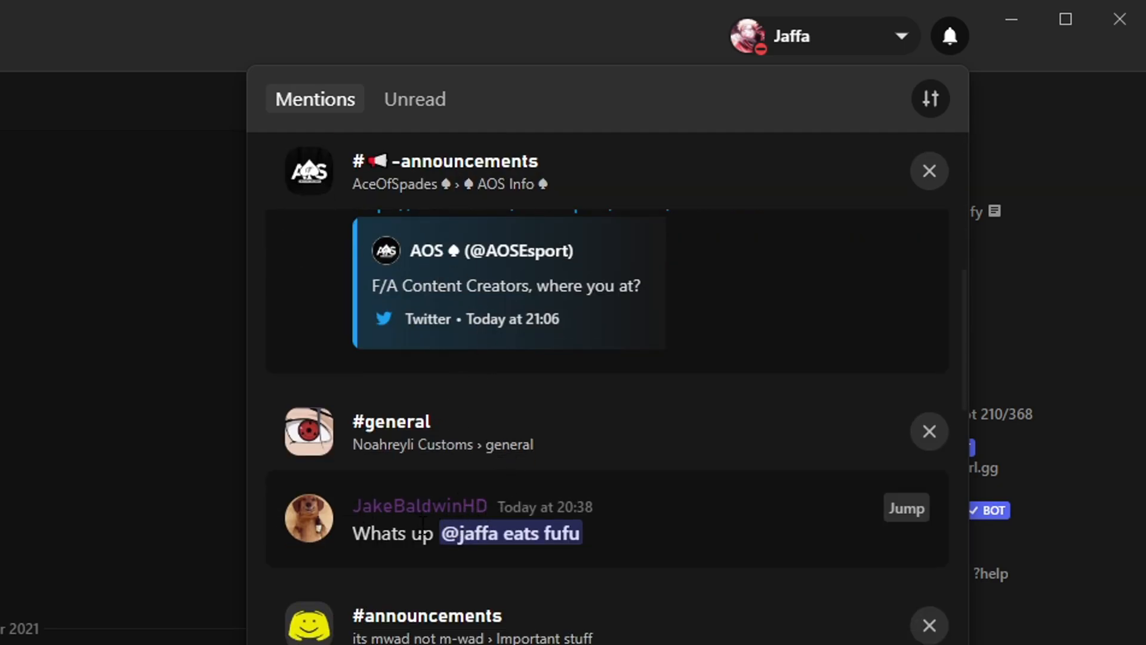
mouse_move(935, 486)
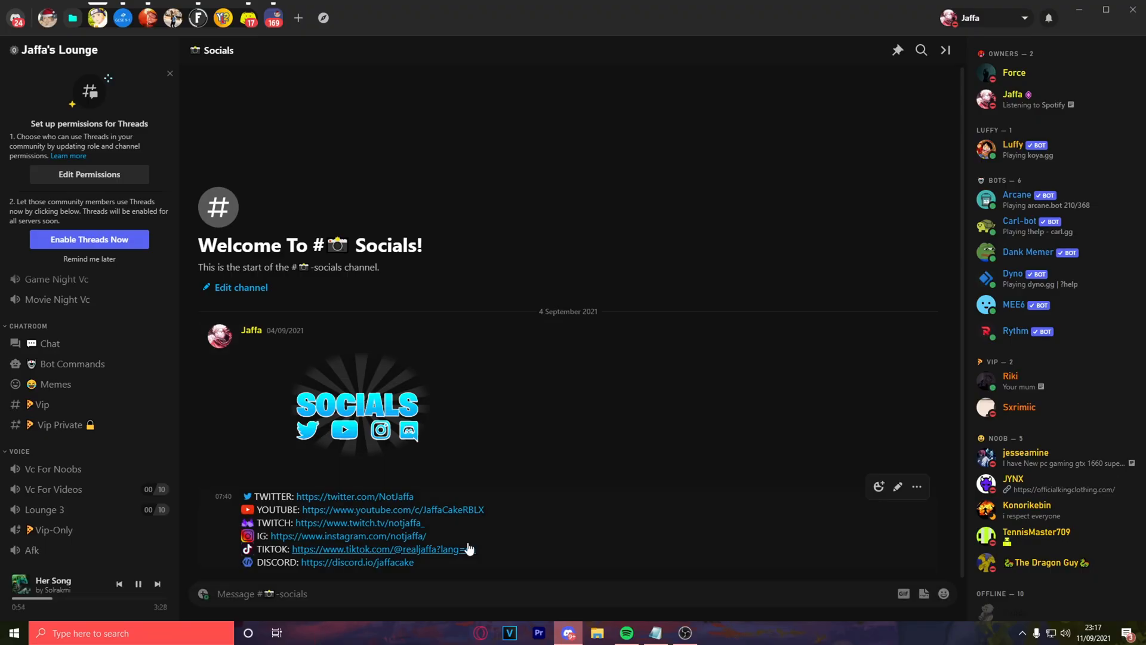
mouse_move(886, 532)
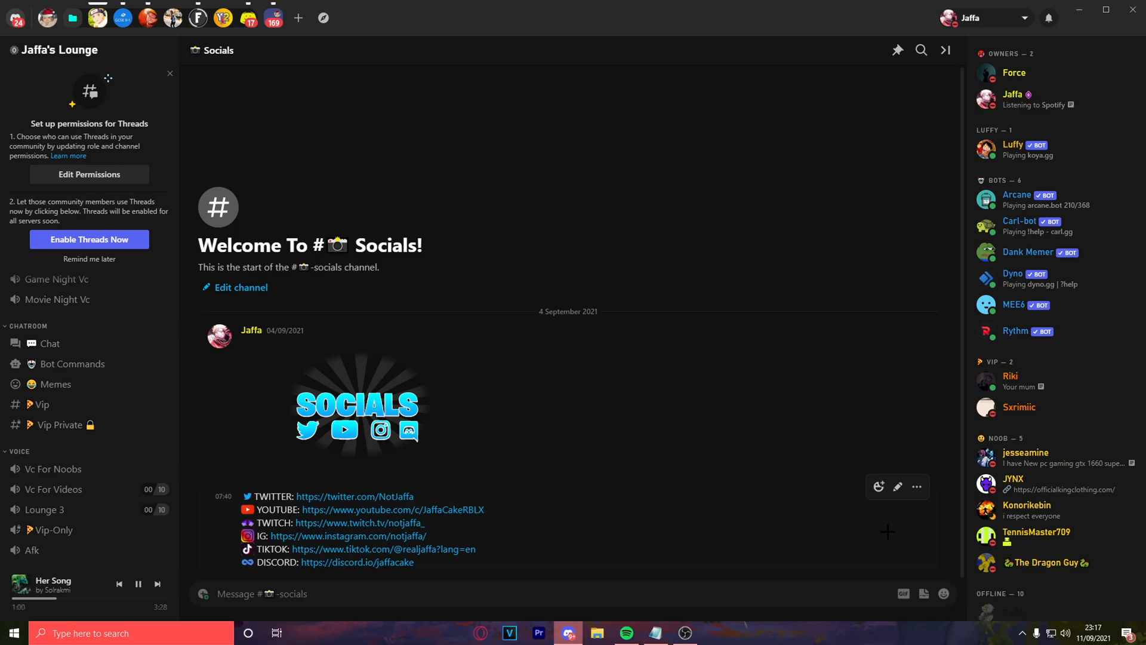
- Pause Her Song from the sidebar SpotifyControls panel
click(137, 583)
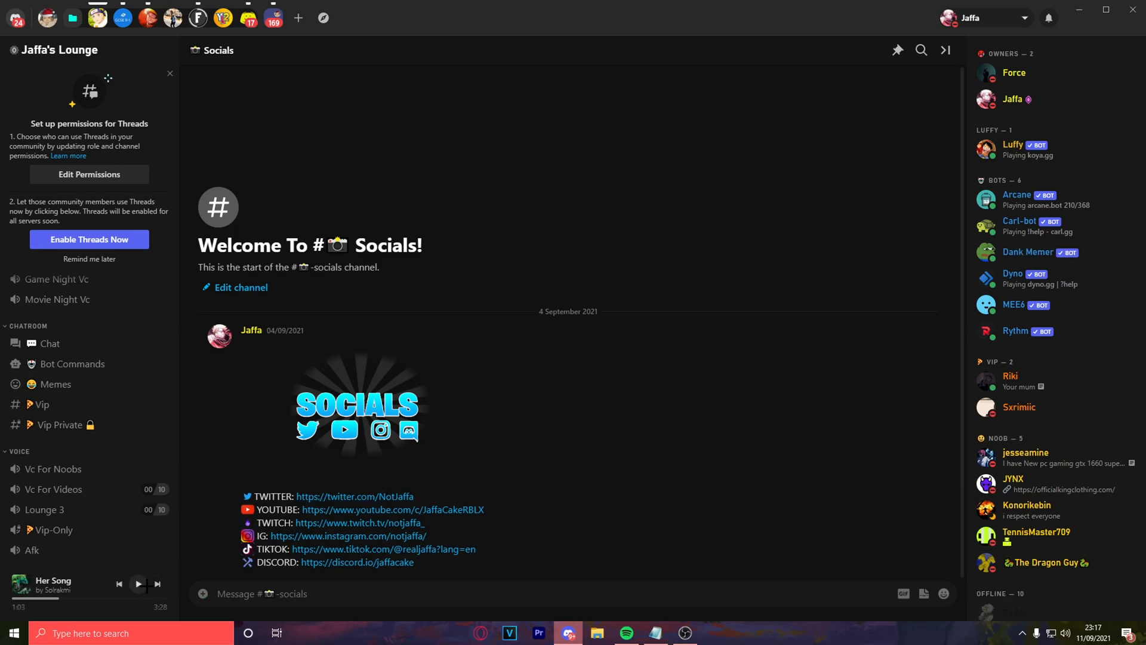